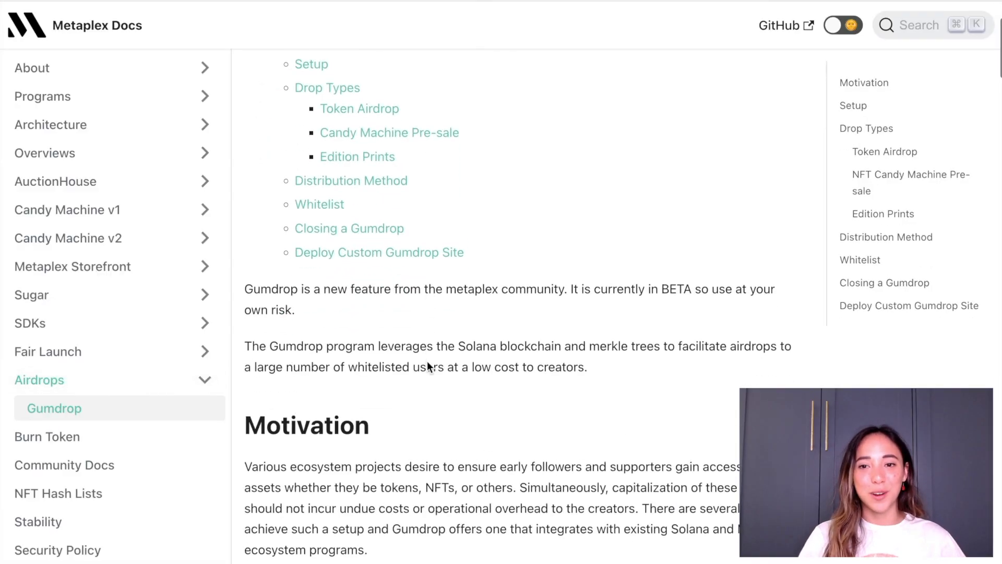
Scroll the Gumdrop docs to Setup and bring up the gumdrop repository's HTTPS clone URL
scroll(down, 3)
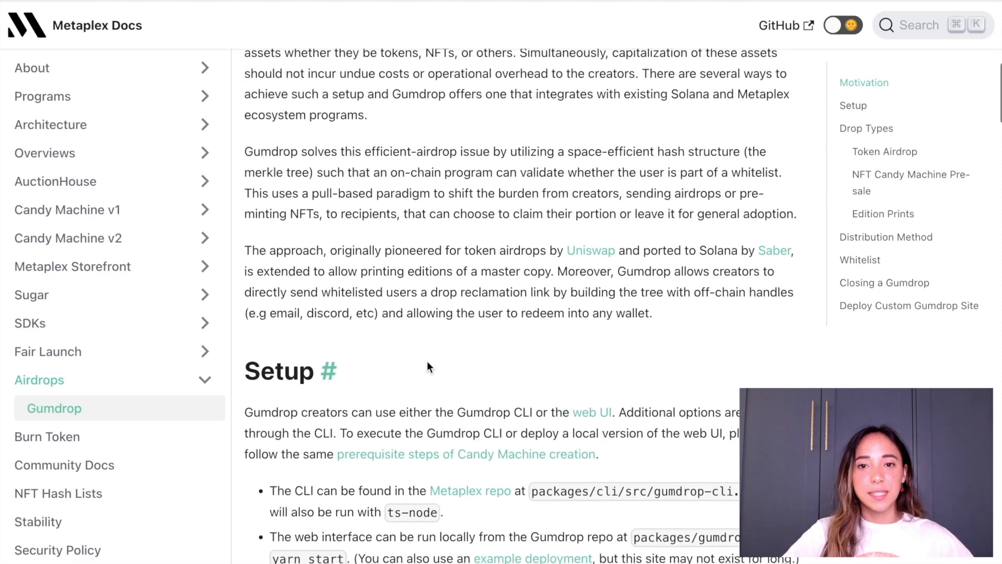
scroll(down, 3)
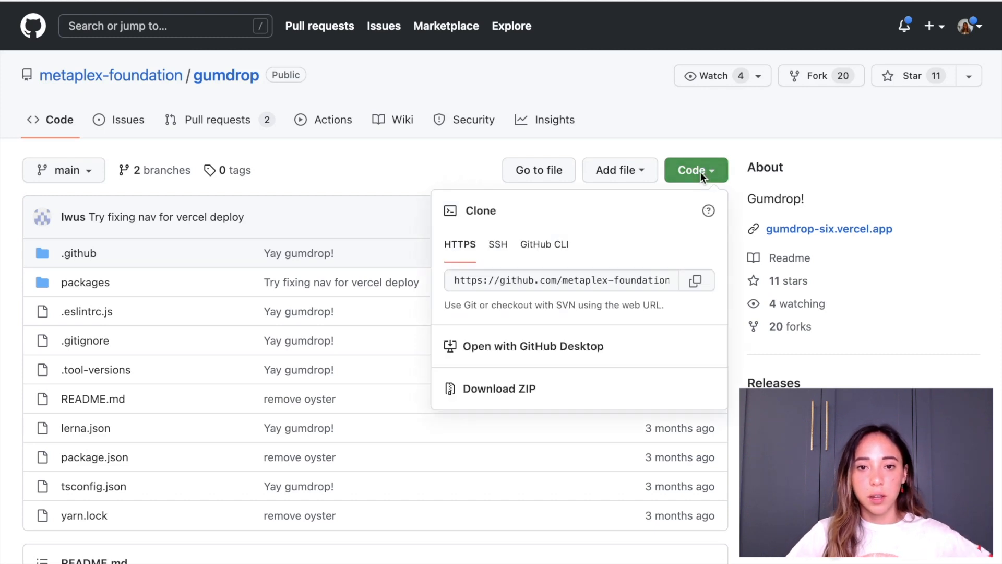
click(695, 280)
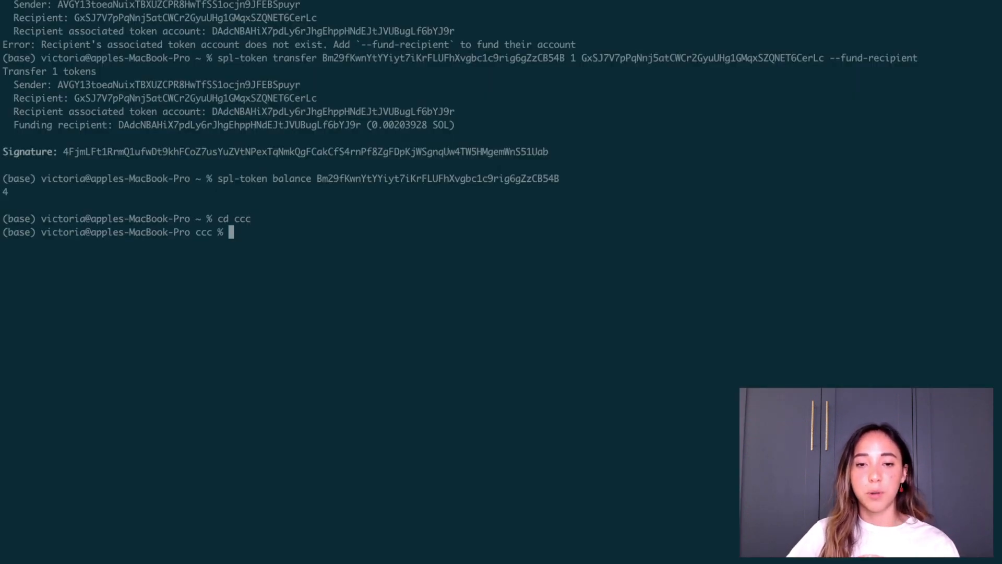
Run git clone with the metaplex-foundation/gumdrop repository URL inside the ccc directory
text(git clo)
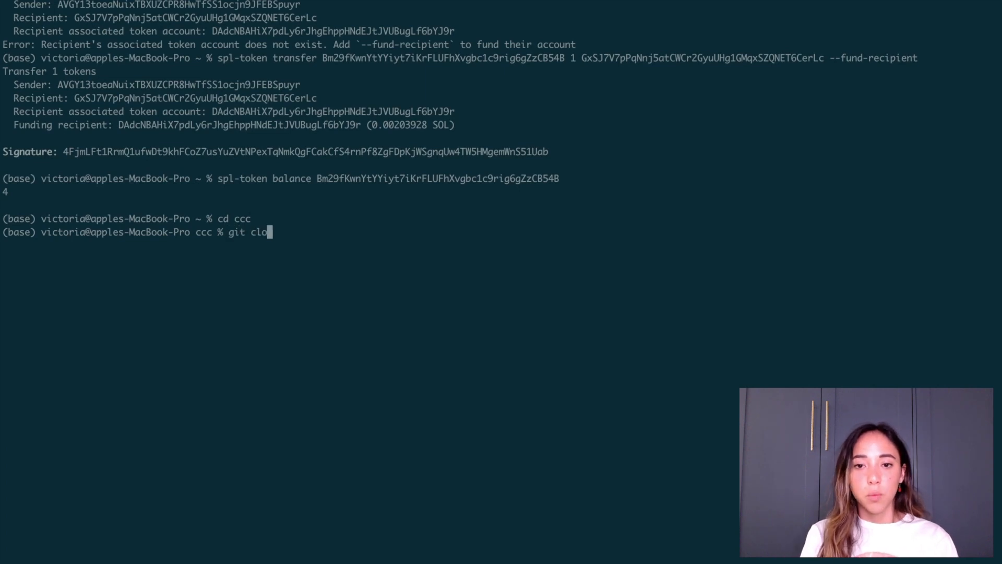
key(Return)
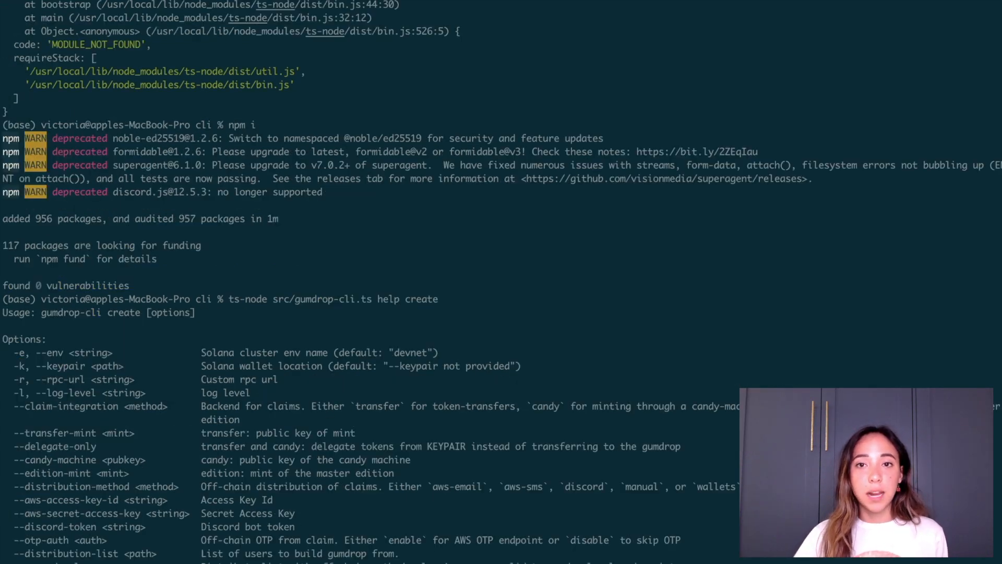
mouse_move(52, 354)
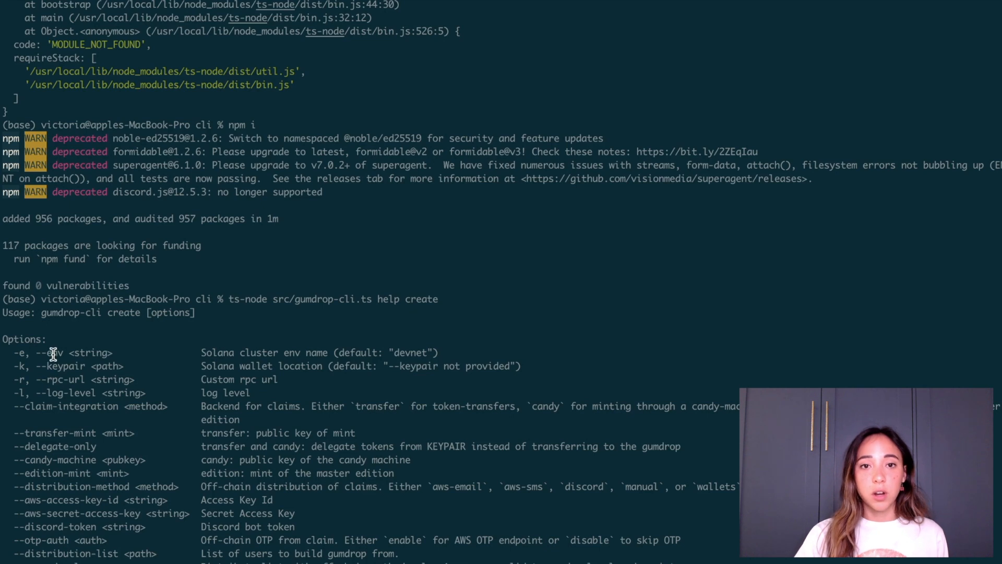
mouse_move(54, 379)
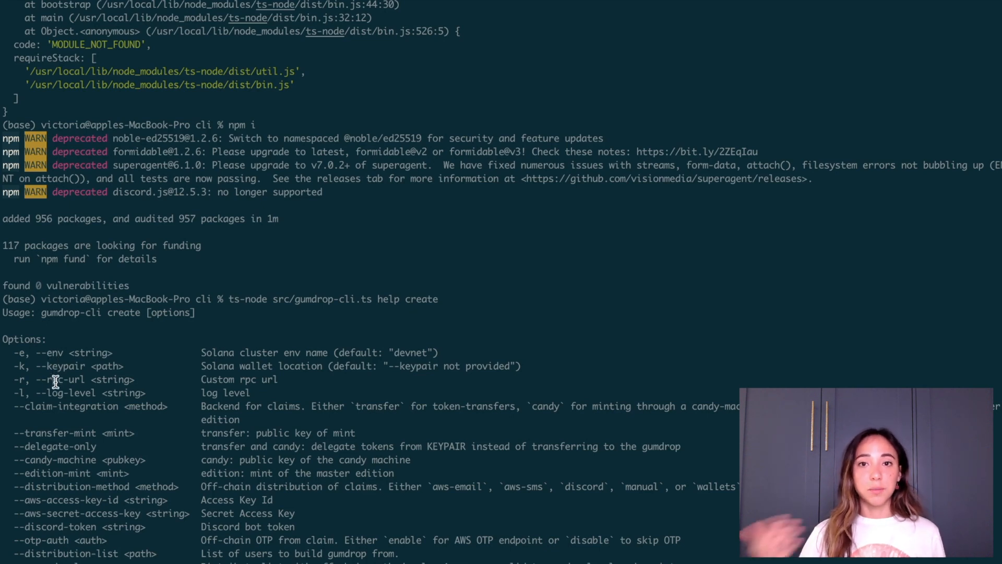
mouse_move(45, 518)
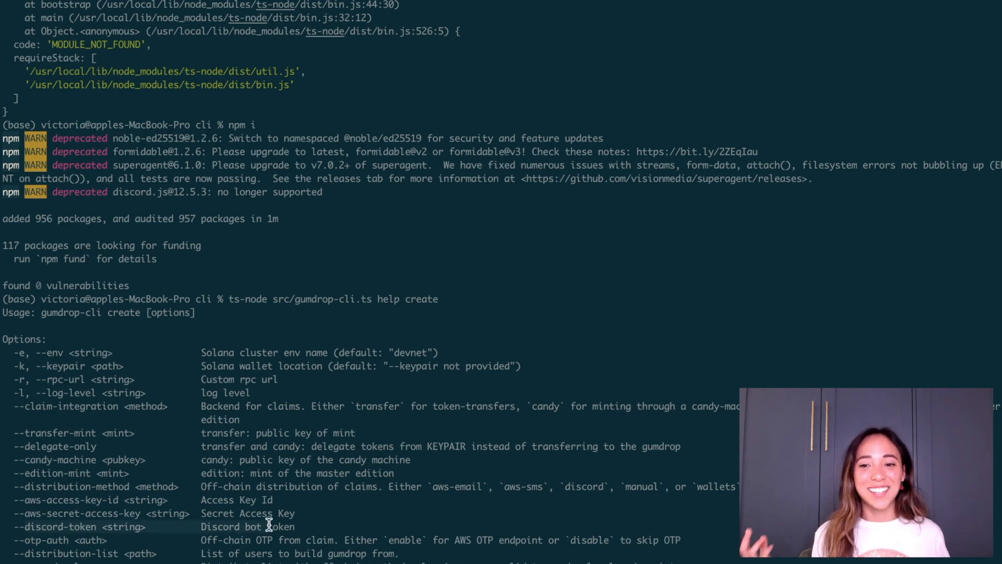
mouse_move(297, 526)
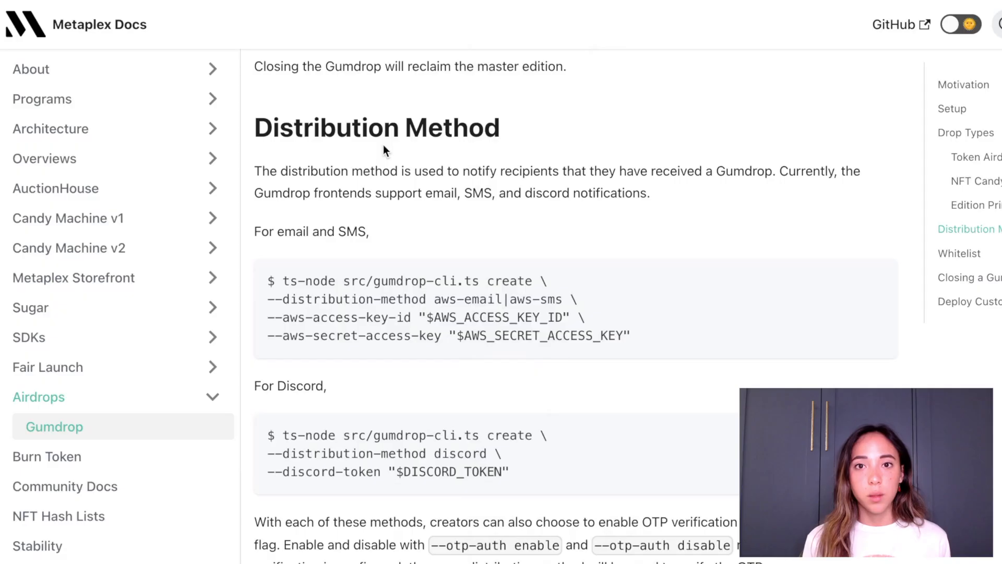
Scroll past Distribution Method to the Whitelist JSON format example with handle, amount, edition
scroll(down, 3)
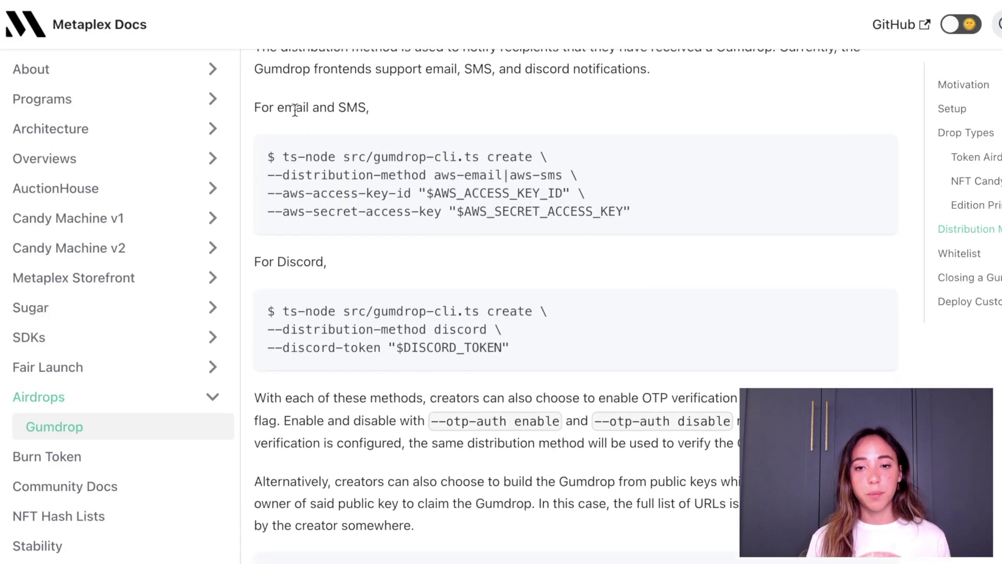
scroll(down, 3)
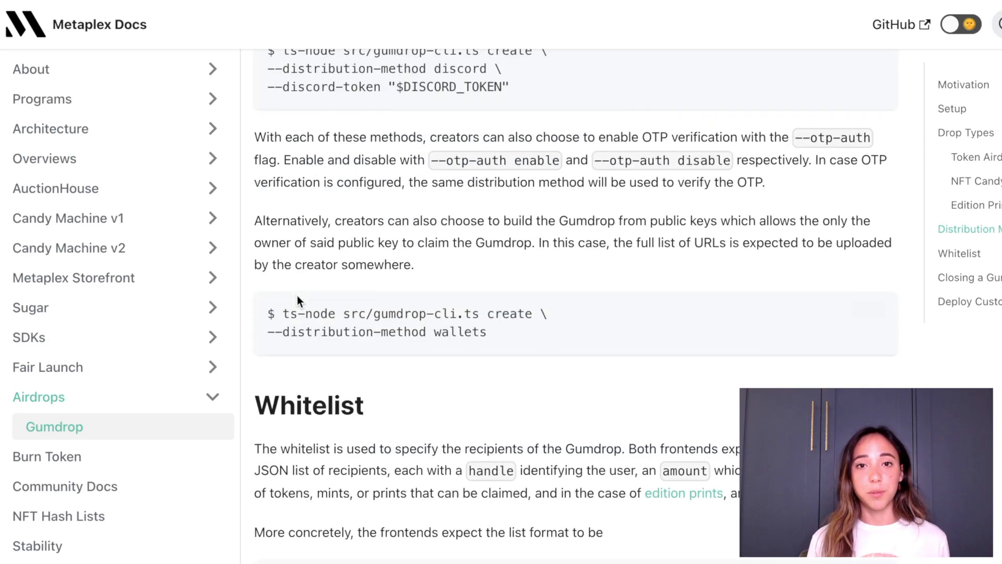
scroll(down, 3)
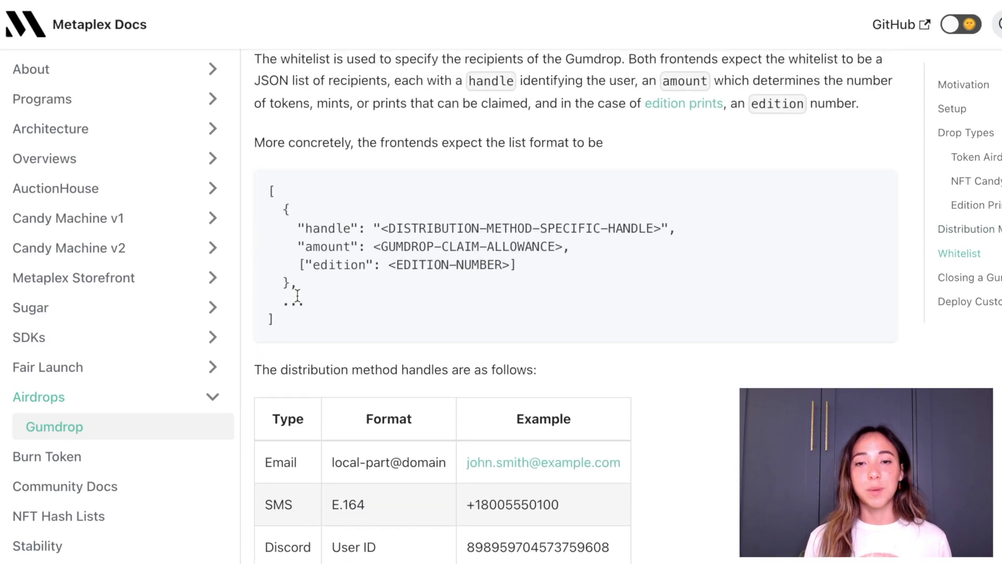
mouse_move(492, 487)
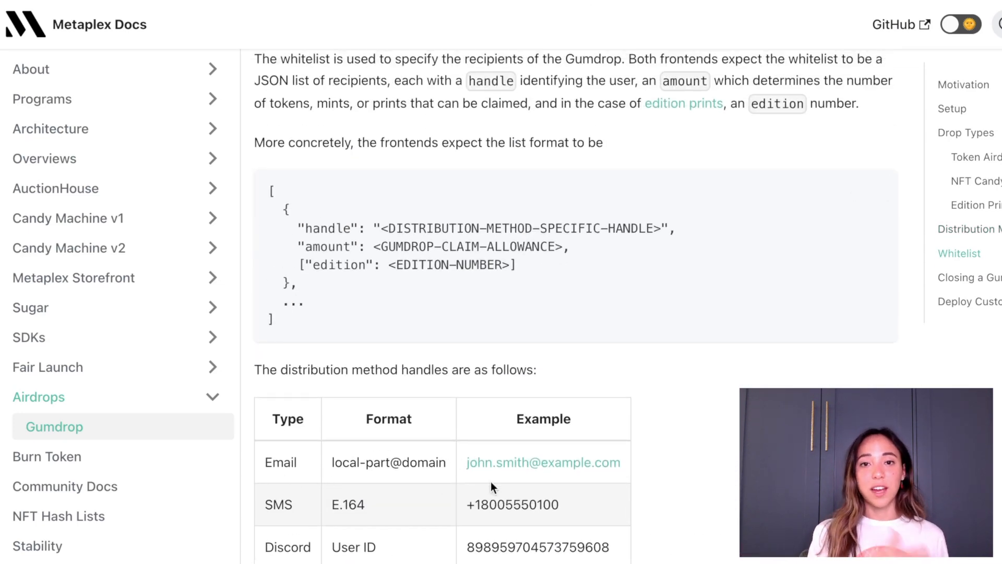
mouse_move(415, 312)
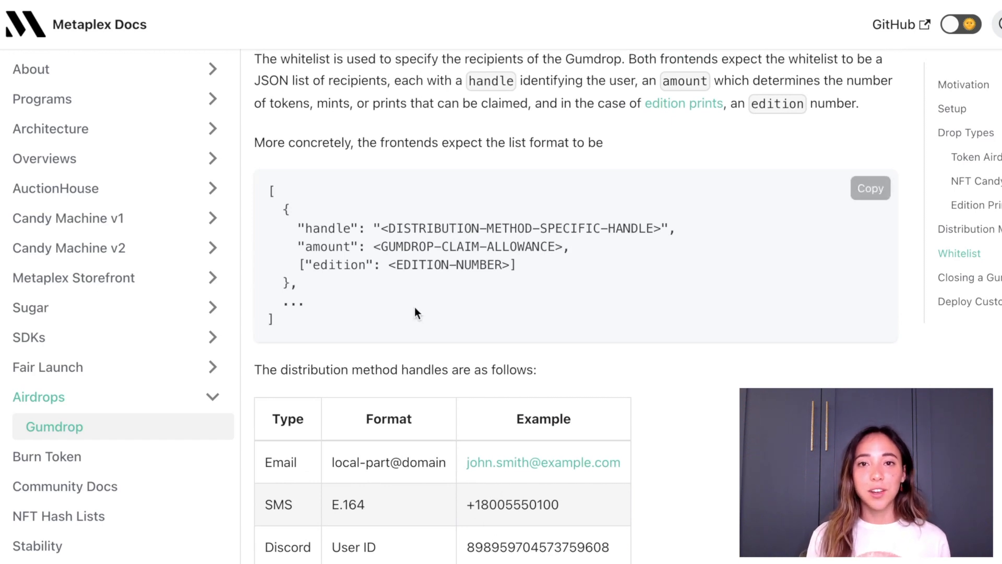
scroll(up, 3)
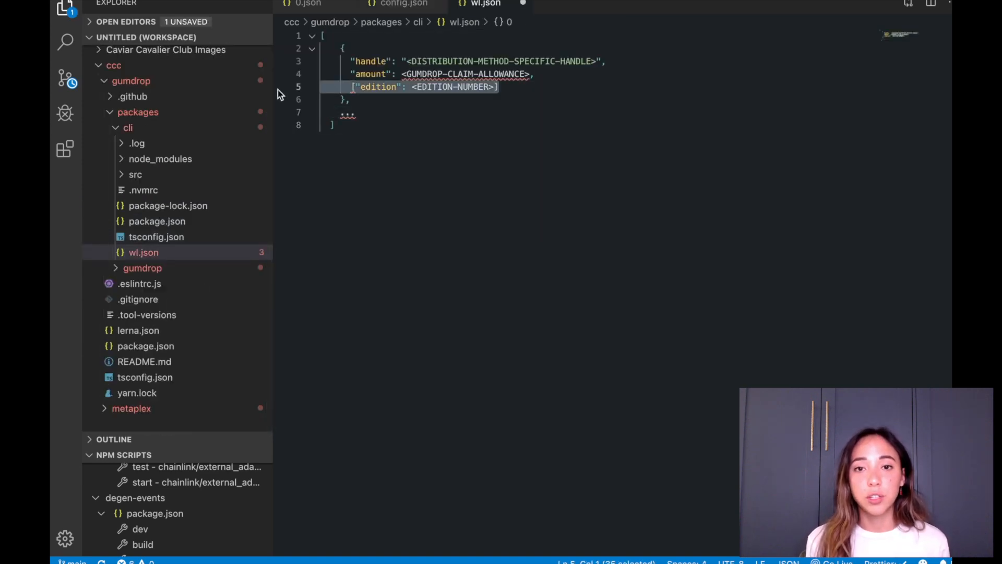
Delete the optional edition line from wl.json
key(Delete)
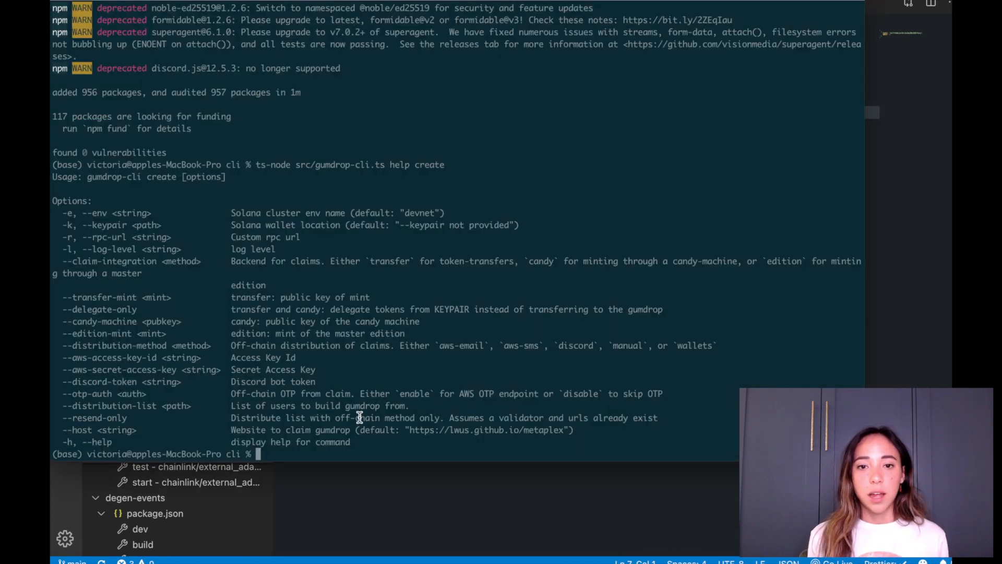
Type 'ts-node src/gumdrop-cli.ts create --claim-integration candy' and inspect the metaplex .cache folder
text(ts-node)
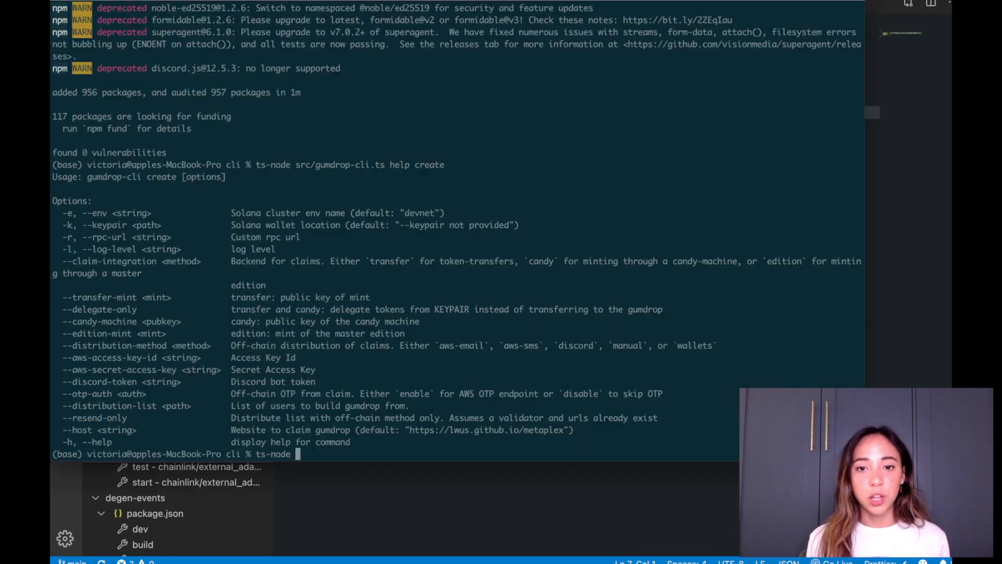
text(src/gump)
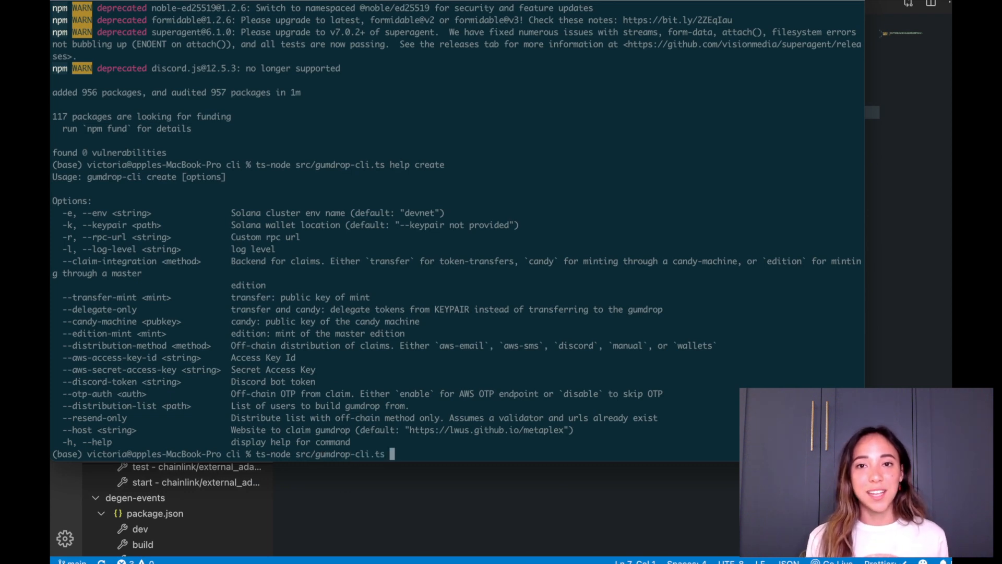
text(create)
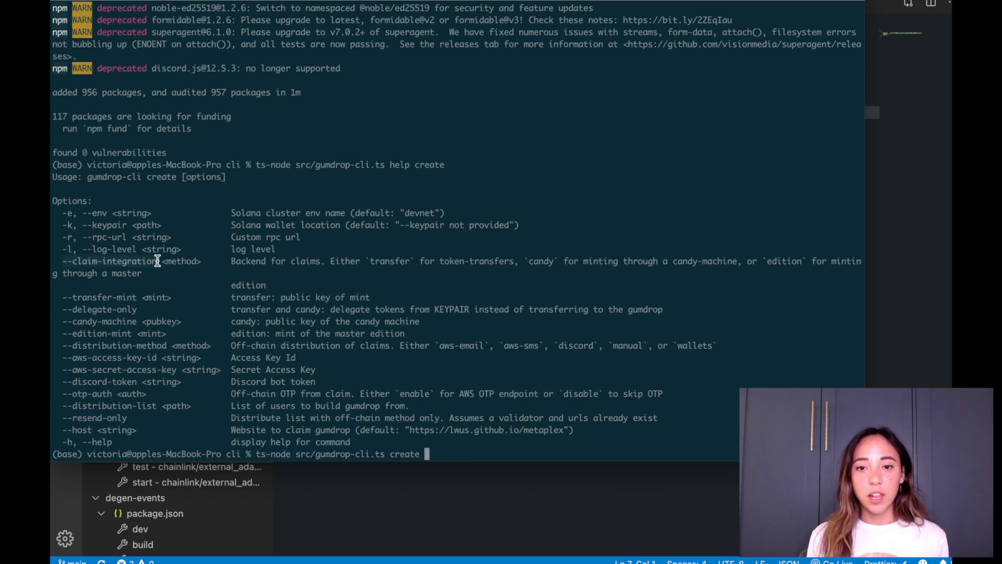
text(--claim-integration)
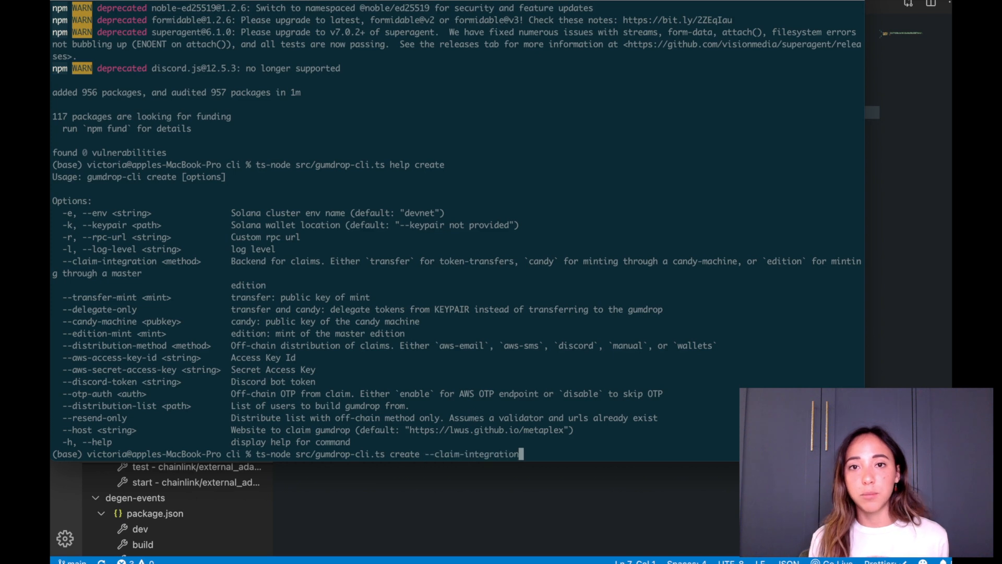
text(candy)
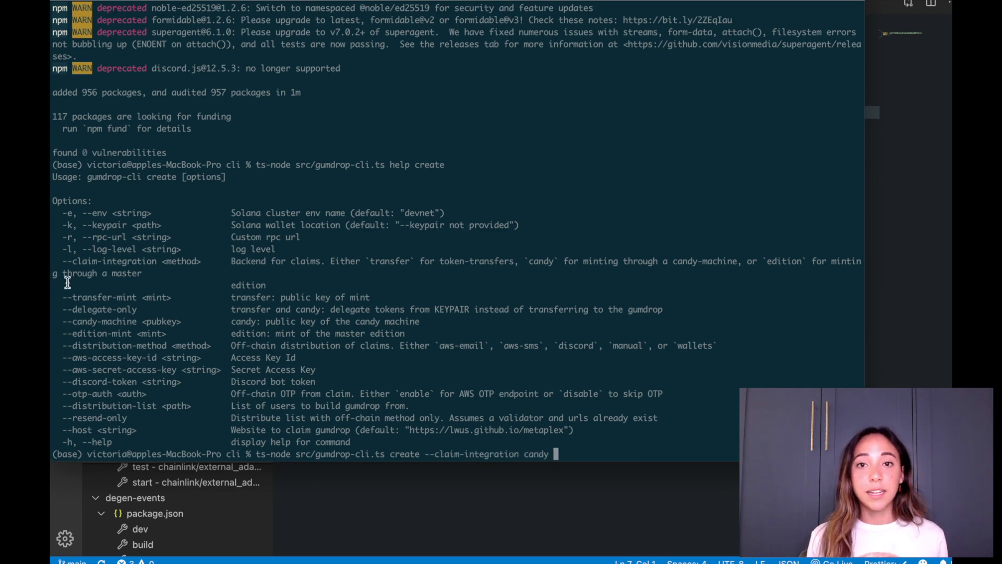
mouse_move(409, 339)
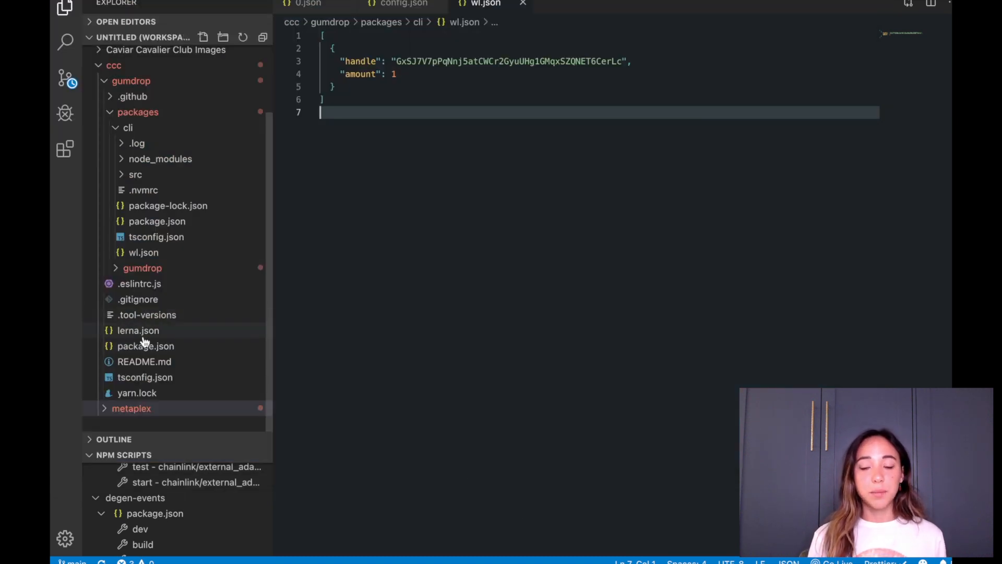
click(131, 408)
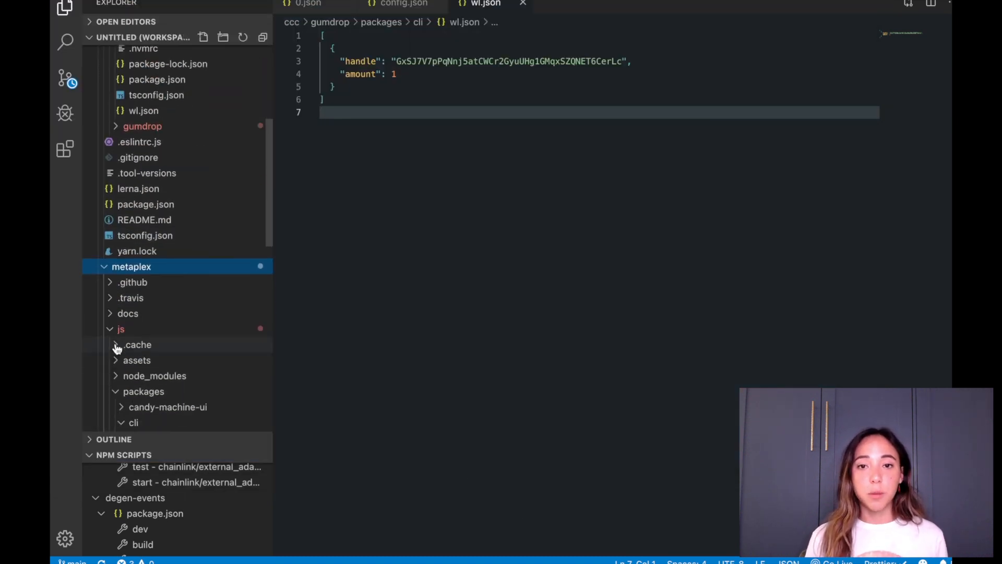
click(138, 345)
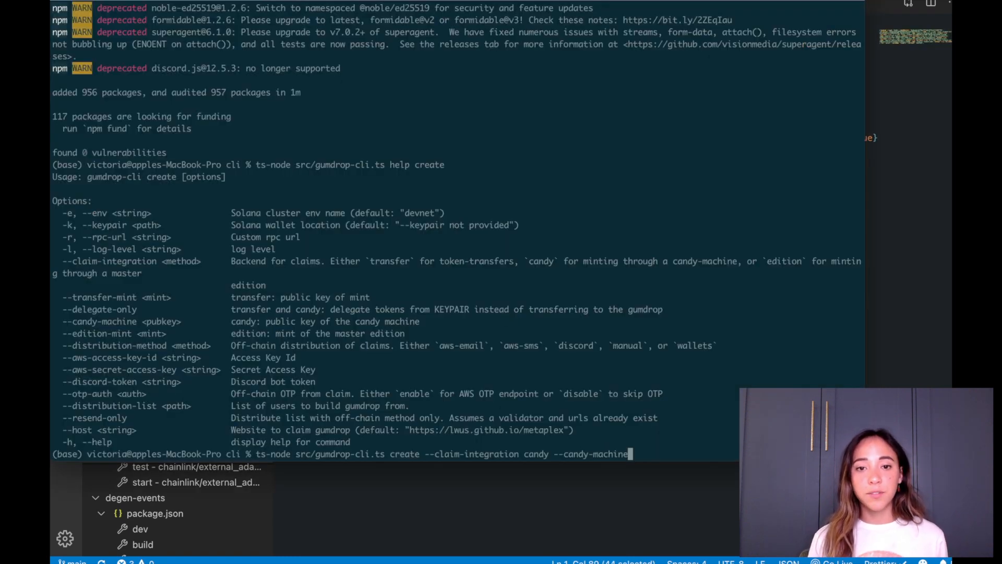
Add candy machine 7pzdkxuDeJvUfTKqu47Zf7, --distribution-method=wallets and --distribution-list ./wl.json
text(7pzdkxuDeJvUfTKqu47Zf7)
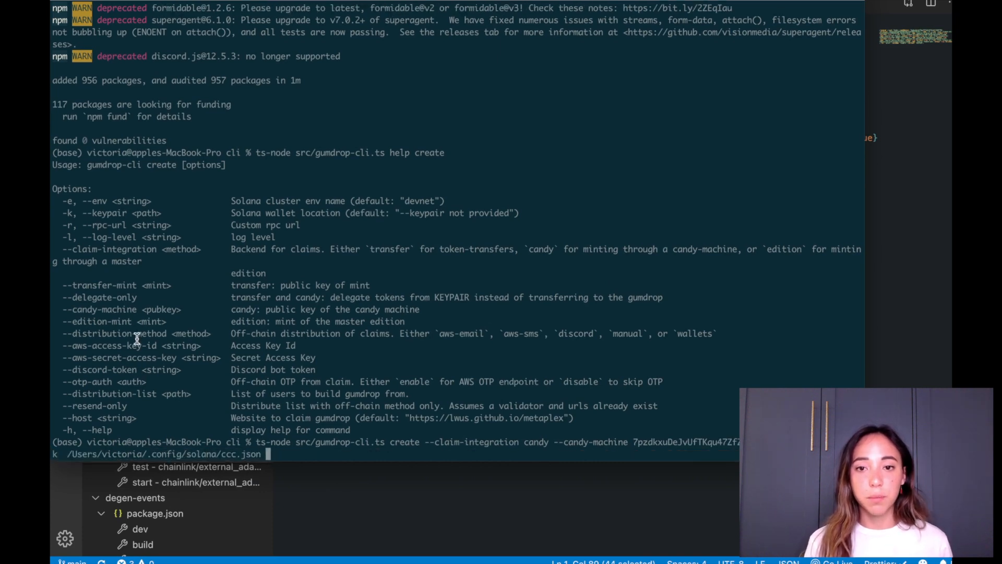
text(--distribution-method=)
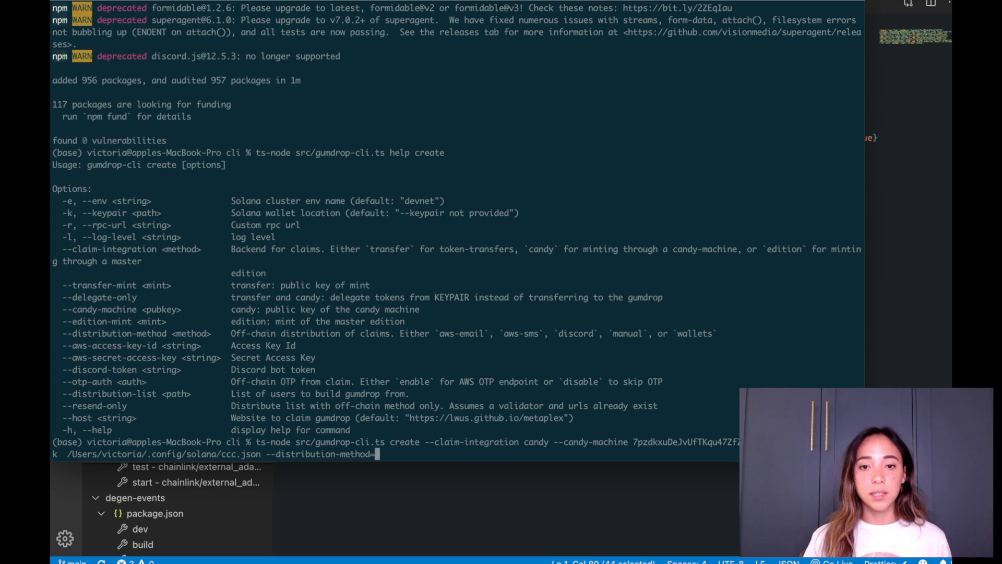
text(wallets)
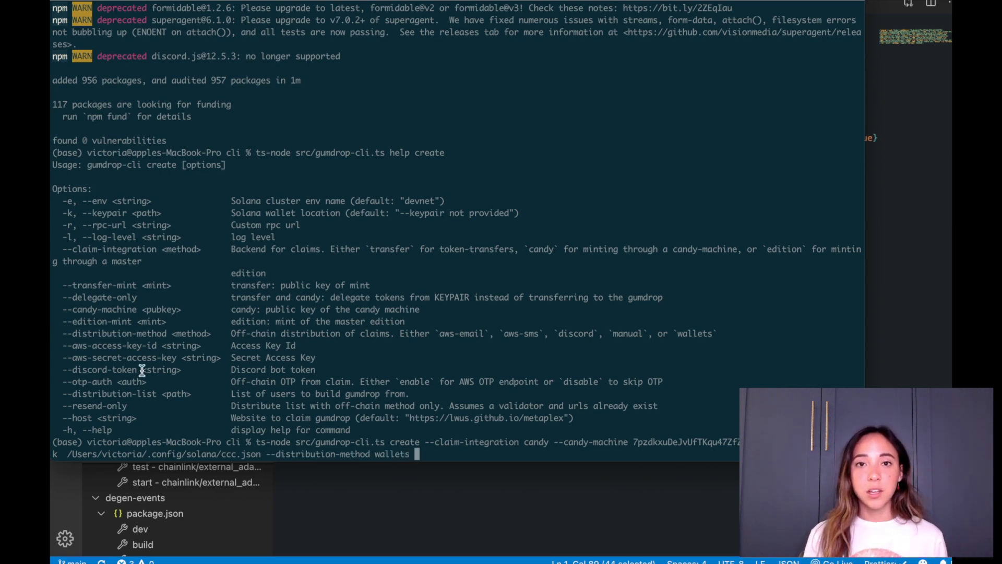
text(--distribution-list)
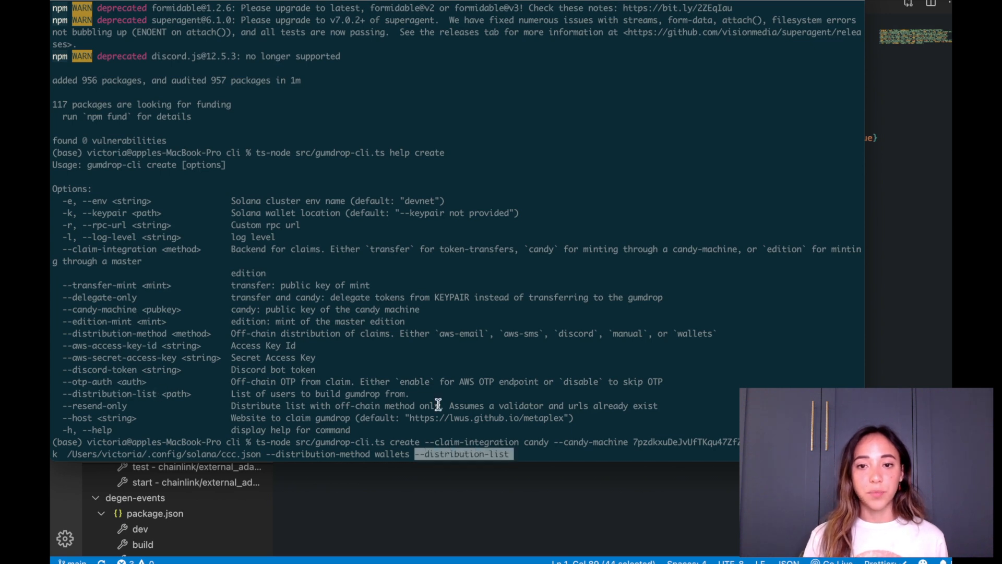
text(./wl.json)
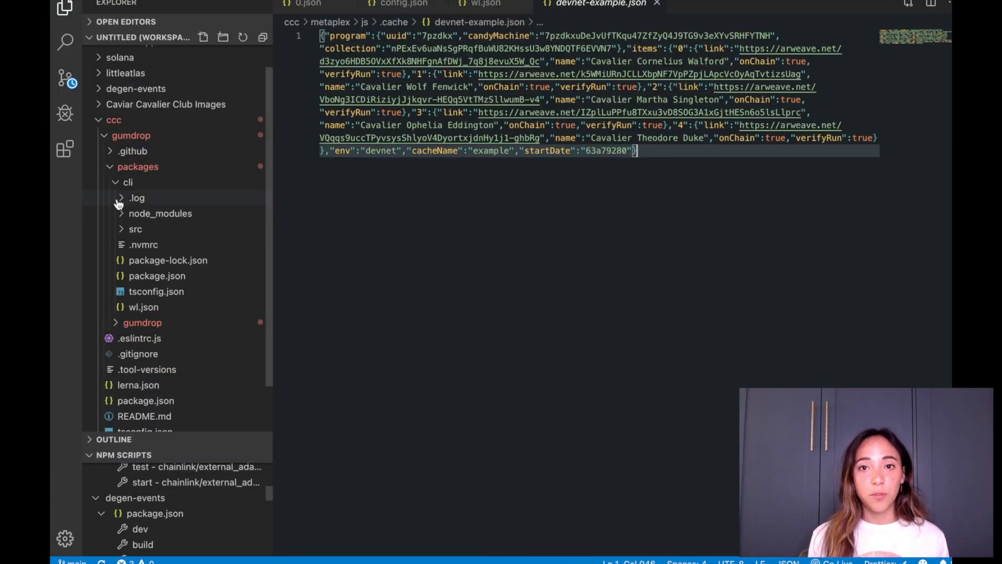
Expand .log and its devnet subfolder to show id.json, resp.json and urls.json
click(136, 198)
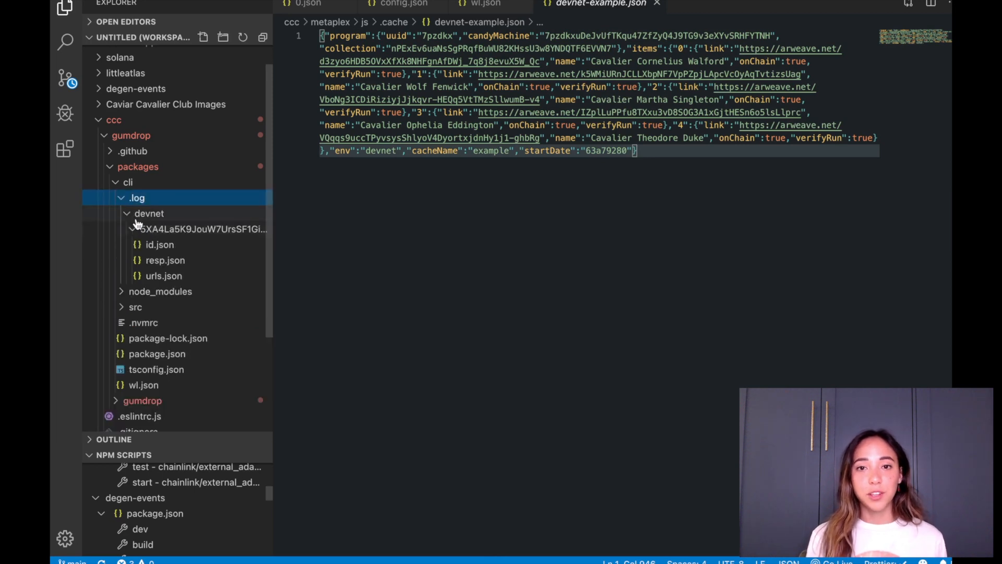
click(163, 275)
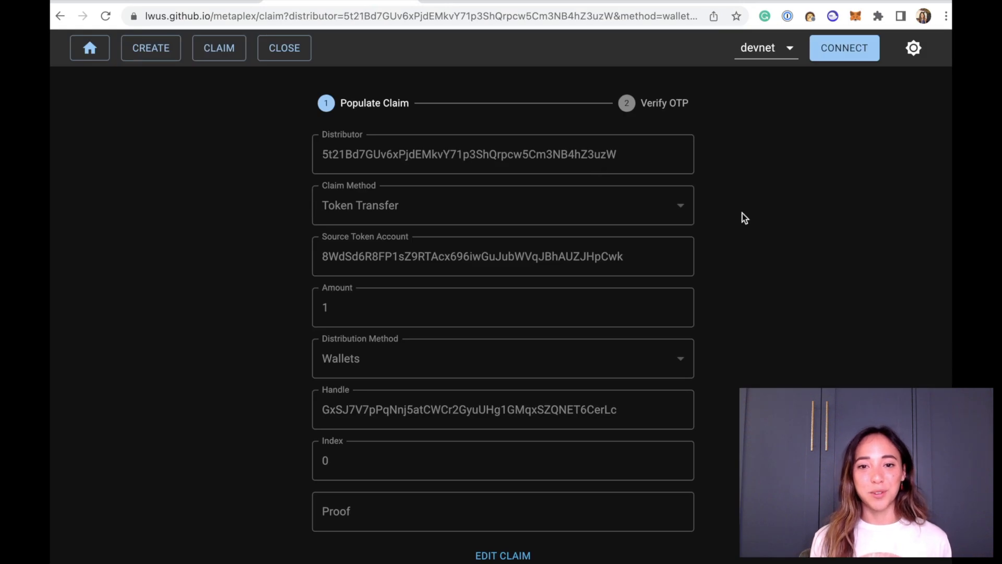
Scroll through the prefilled claim form and check the wallet extension's current account
scroll(down, 3)
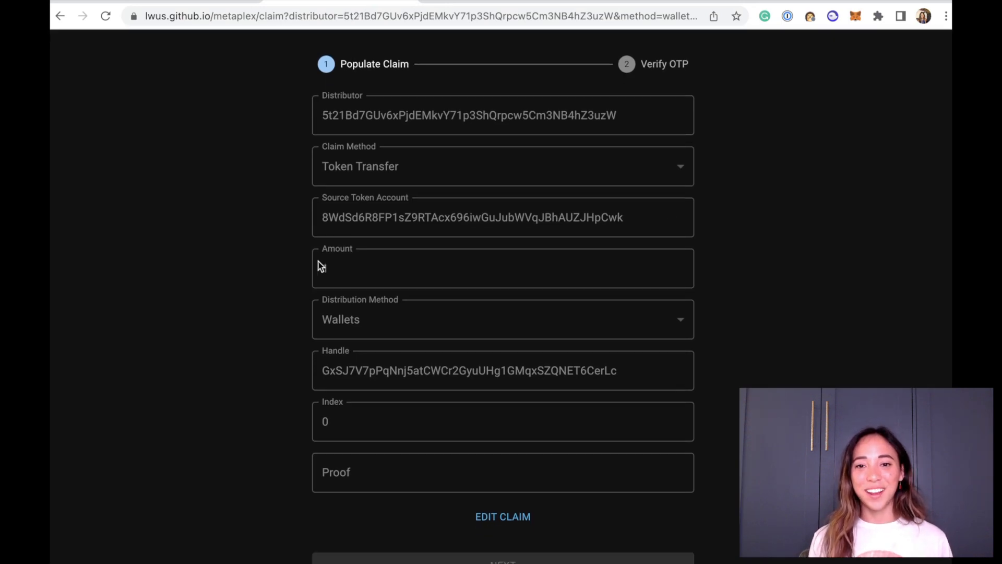
scroll(down, 3)
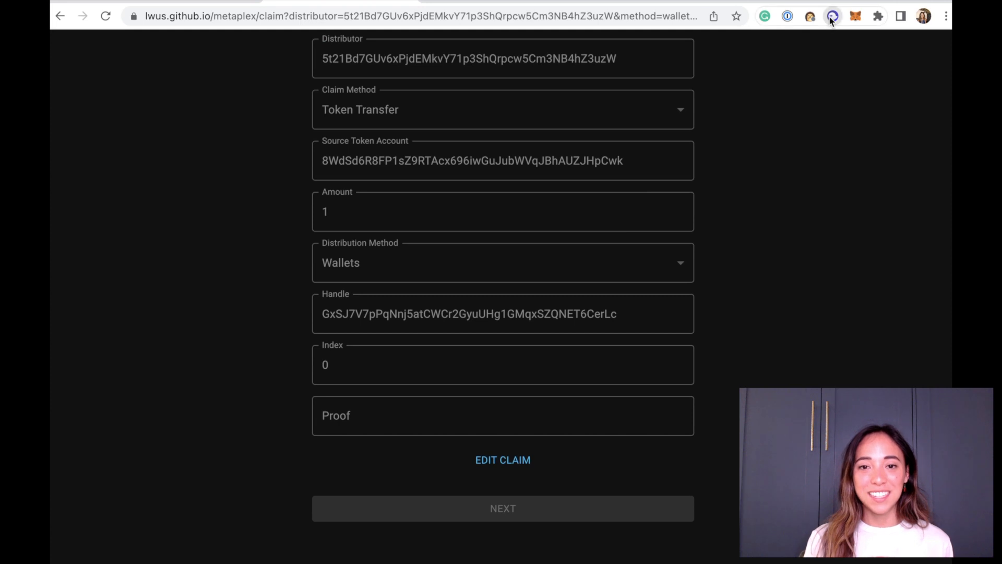
click(831, 16)
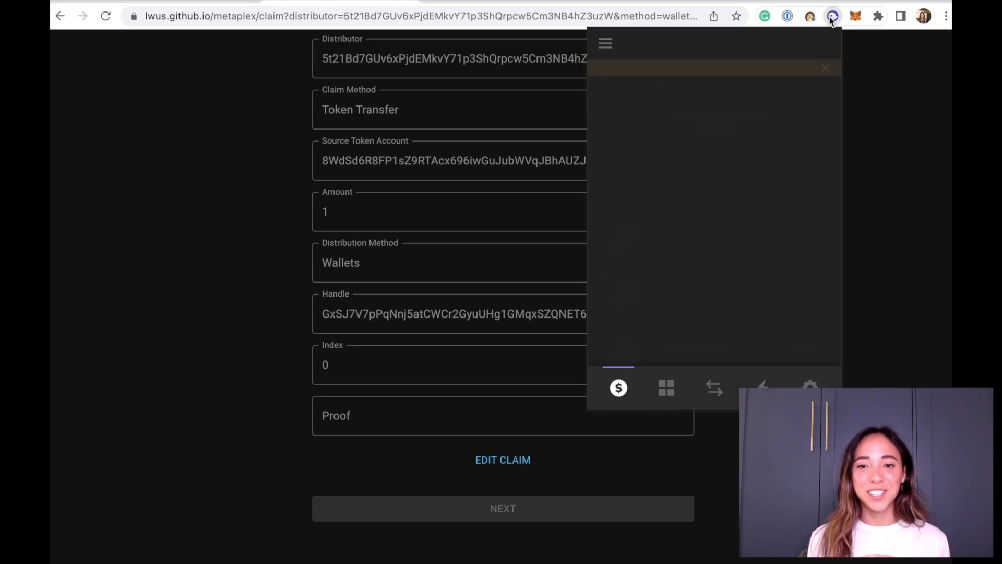
click(832, 16)
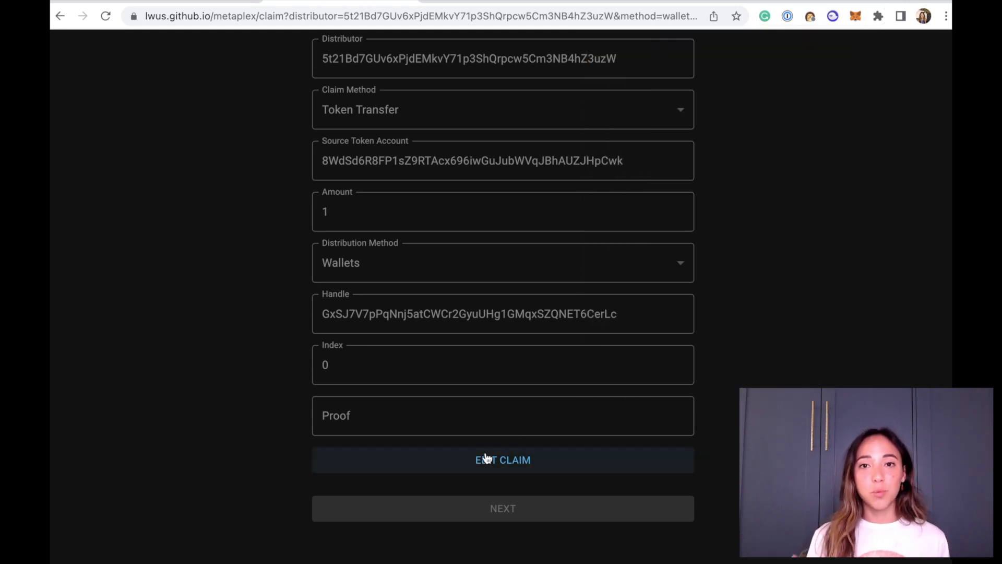
Connect a wallet to the Gumdrop claim page
scroll(up, 3)
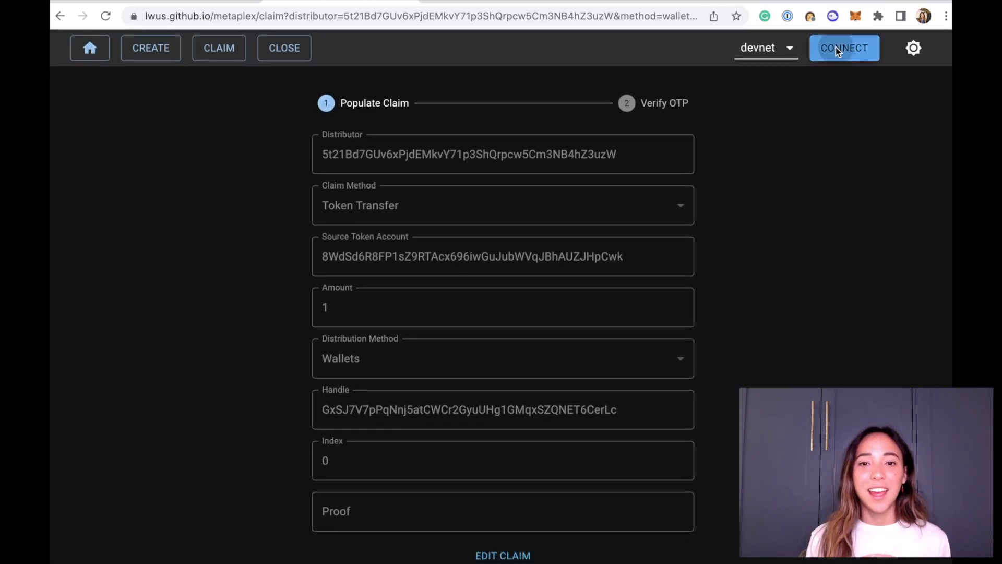
click(843, 48)
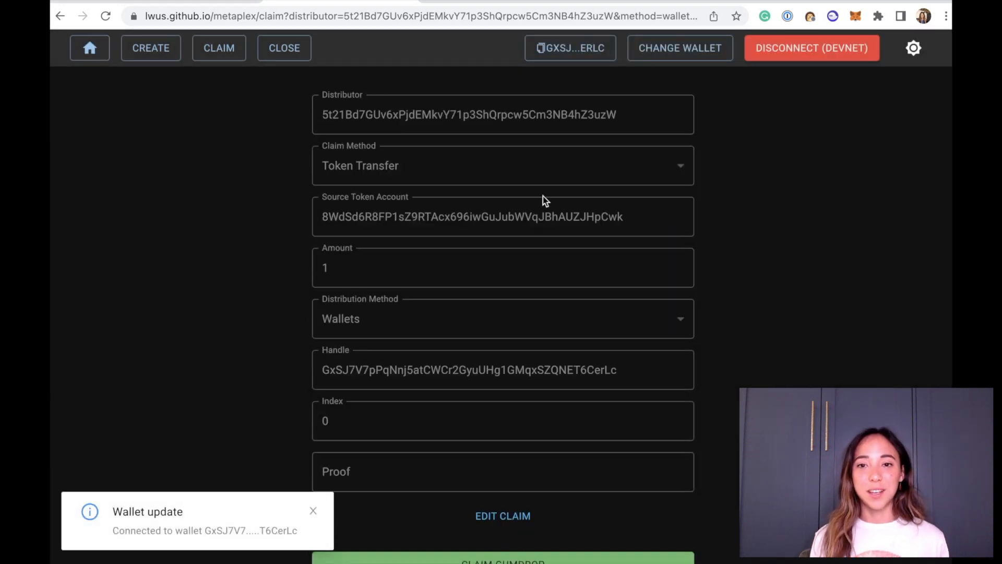
scroll(down, 3)
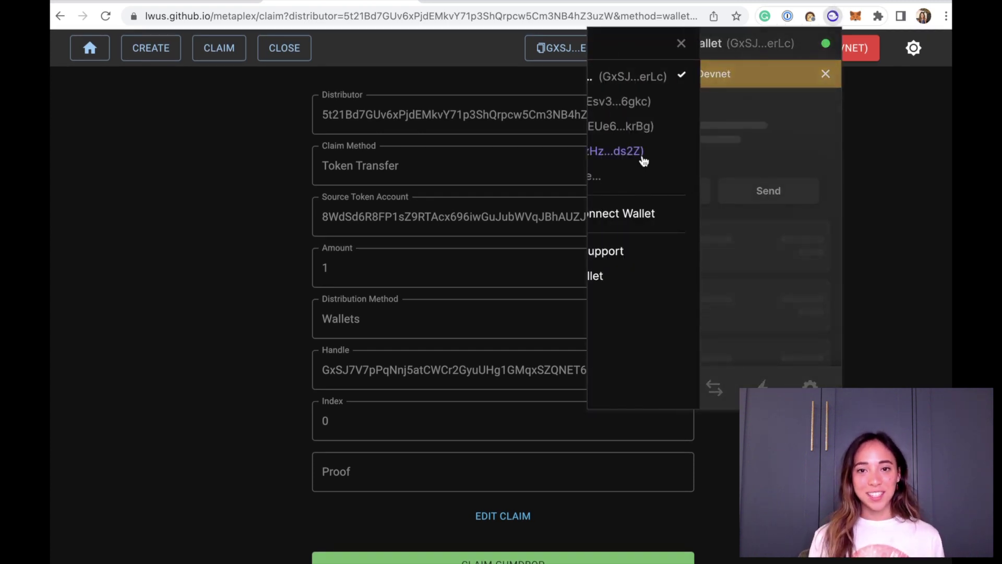
Change the connected wallet and switch back to the whitelisted account matching the handle
click(680, 43)
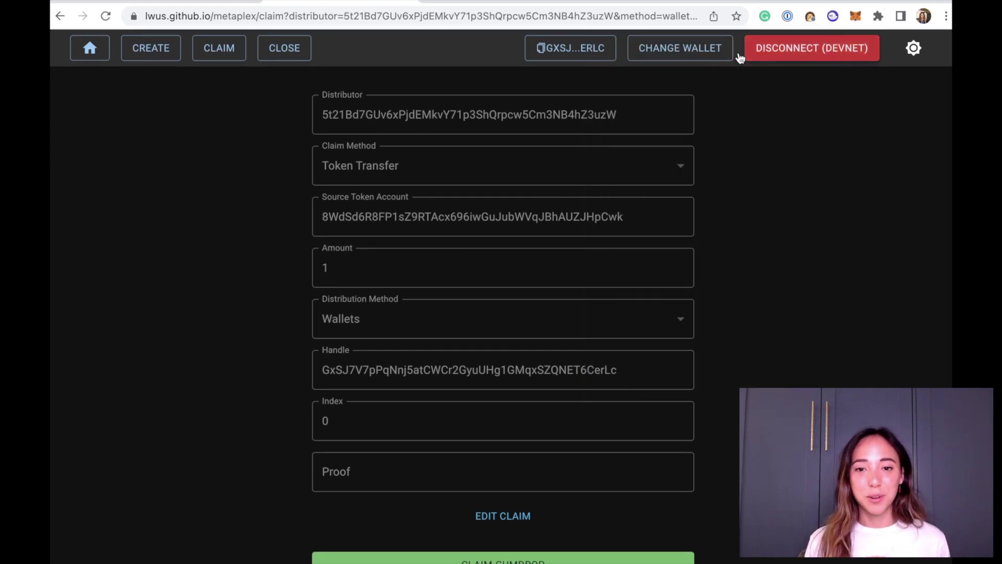
click(811, 48)
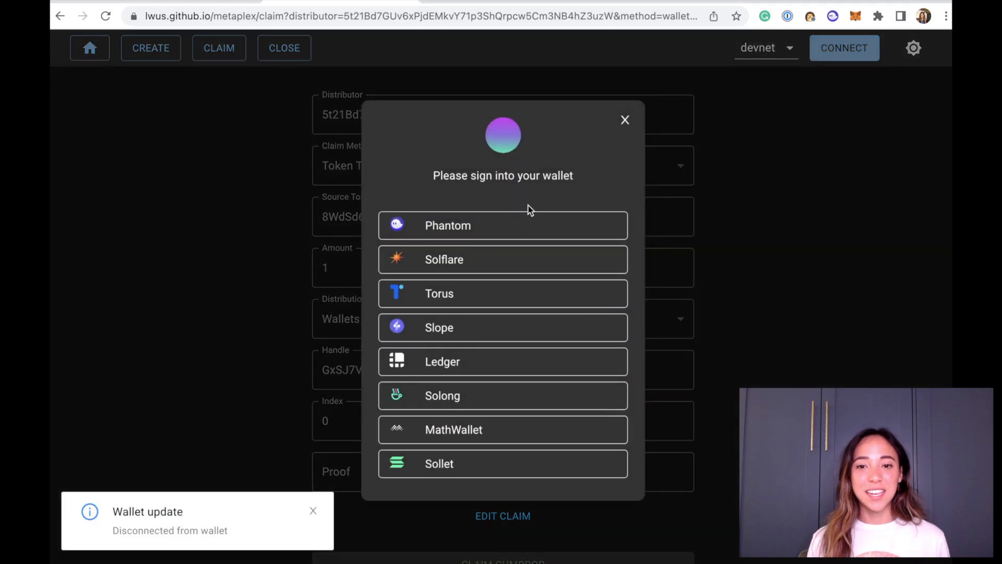
click(502, 225)
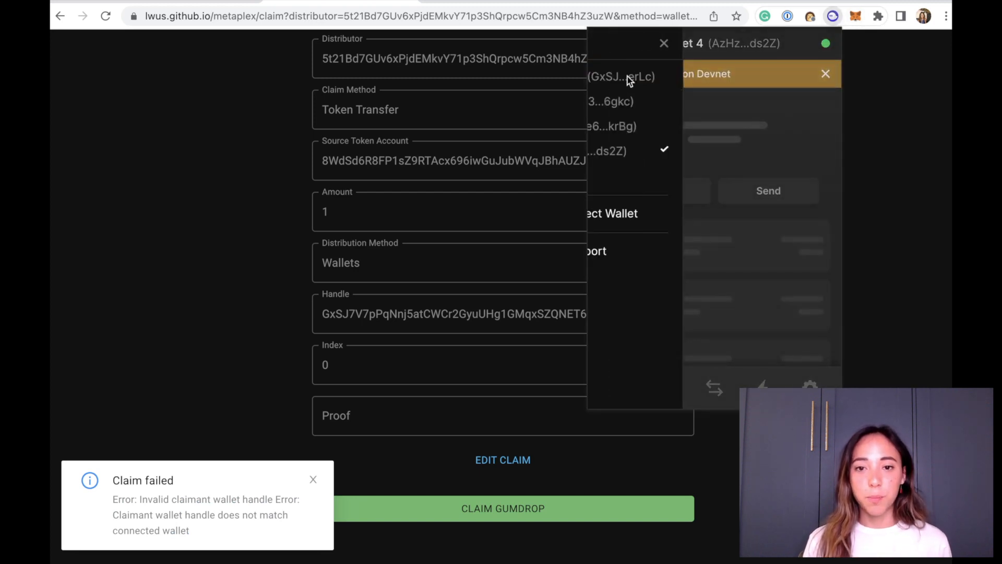
click(621, 76)
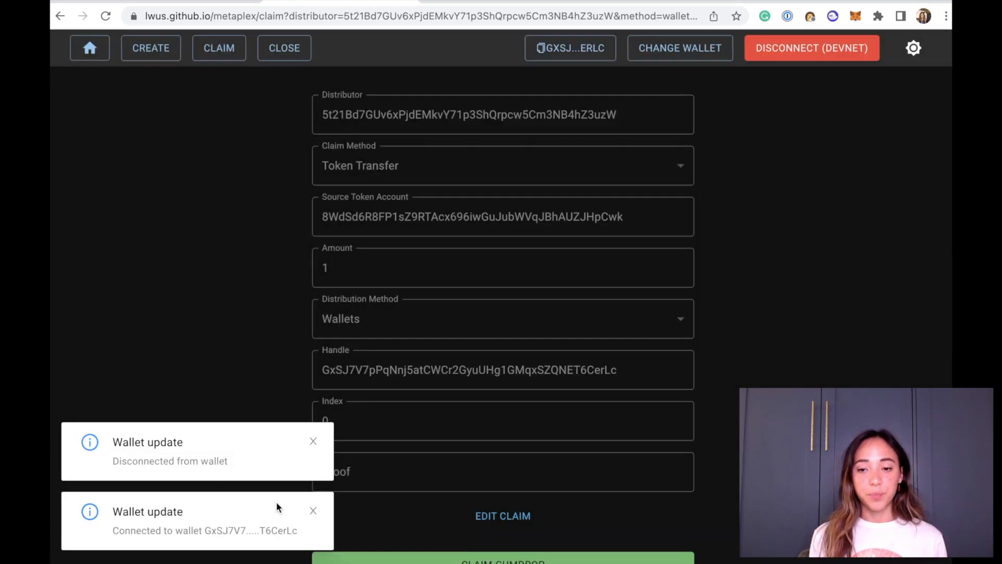
Submit Claim Gumdrop and approve the token-transfer transaction in the wallet popup
scroll(down, 3)
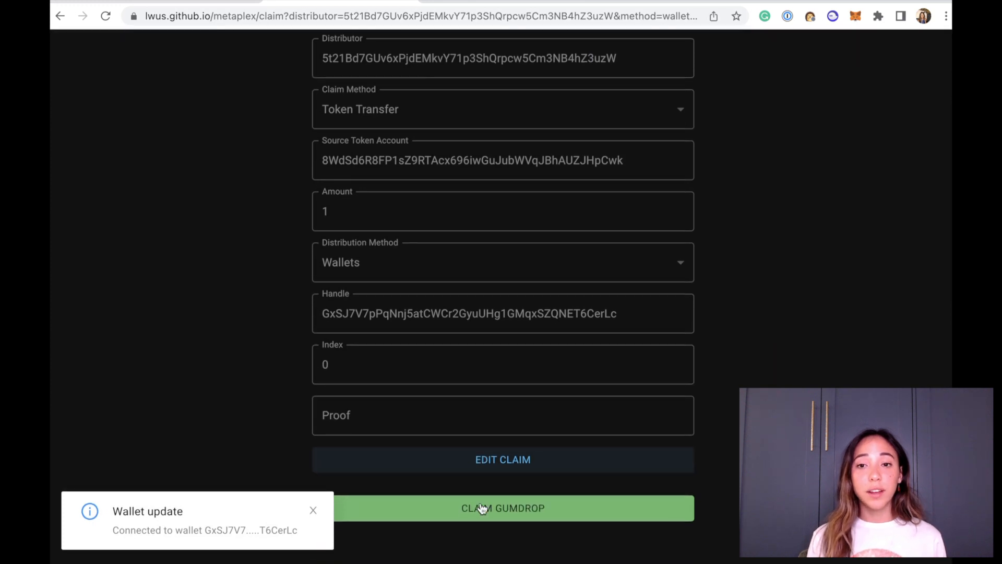
click(502, 508)
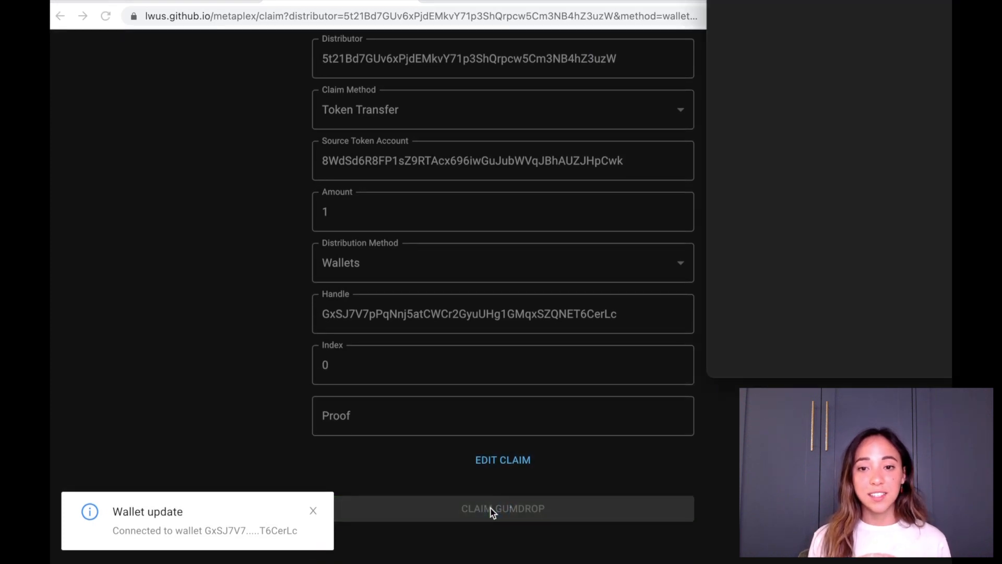
click(502, 508)
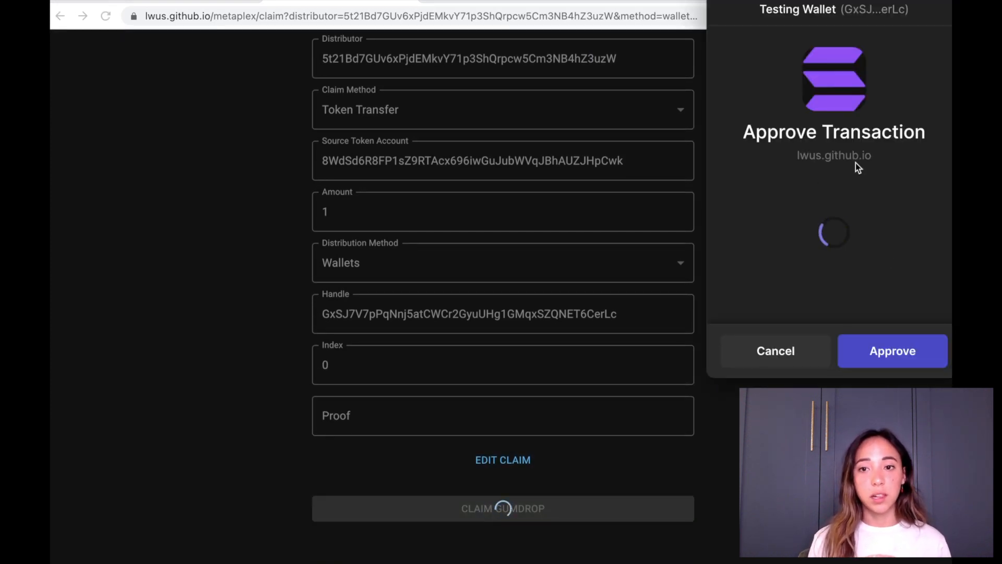
mouse_move(831, 169)
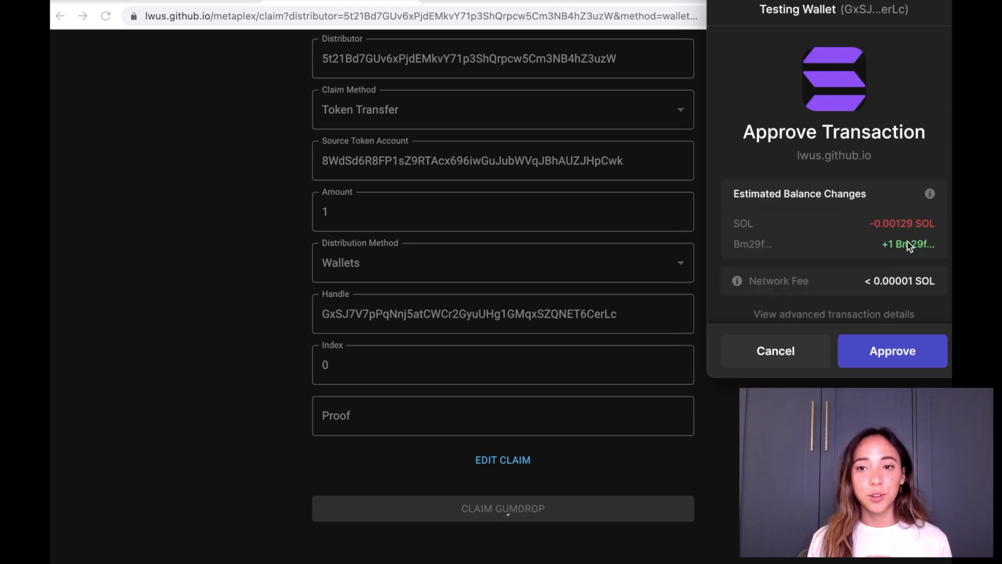
click(891, 350)
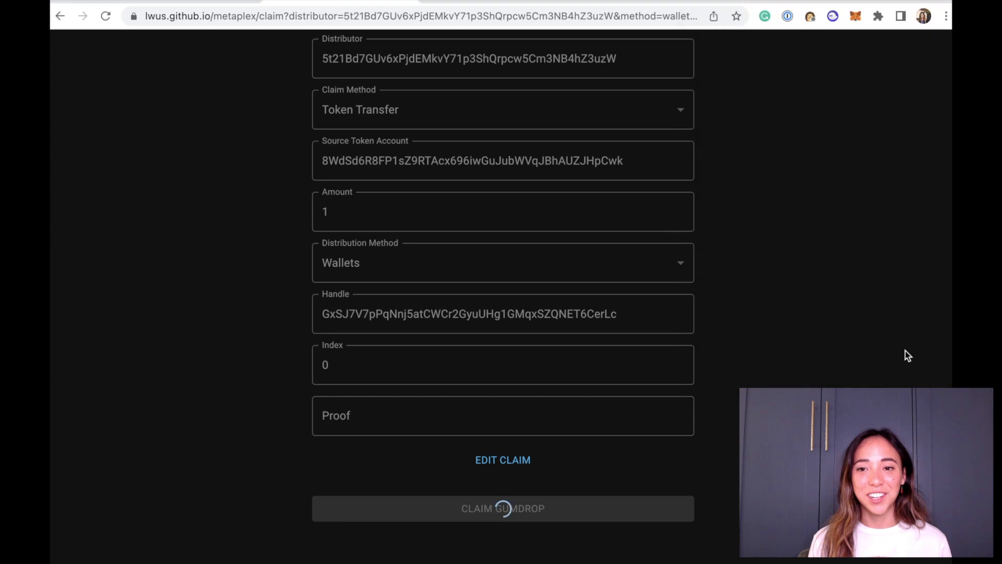
click(502, 508)
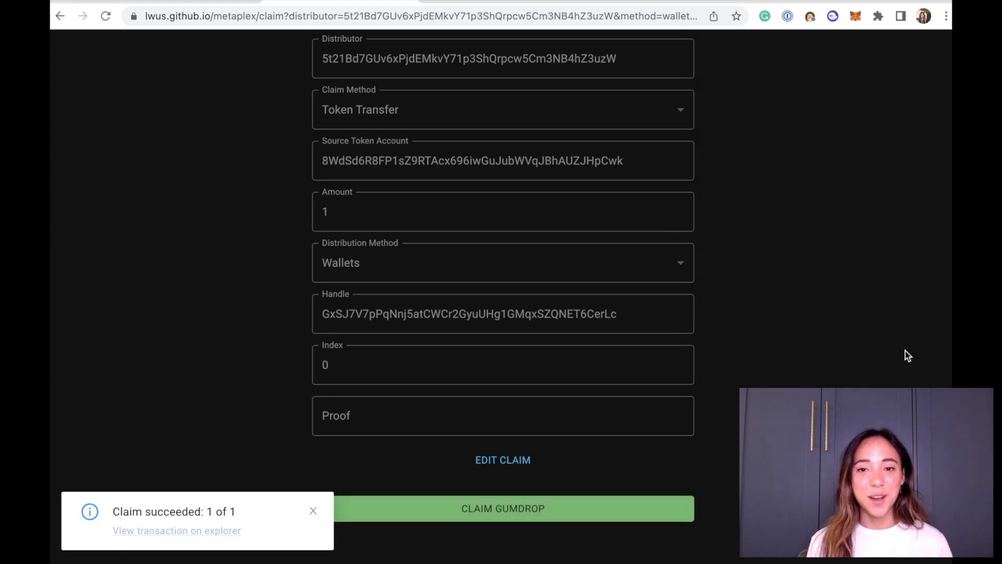
mouse_move(313, 480)
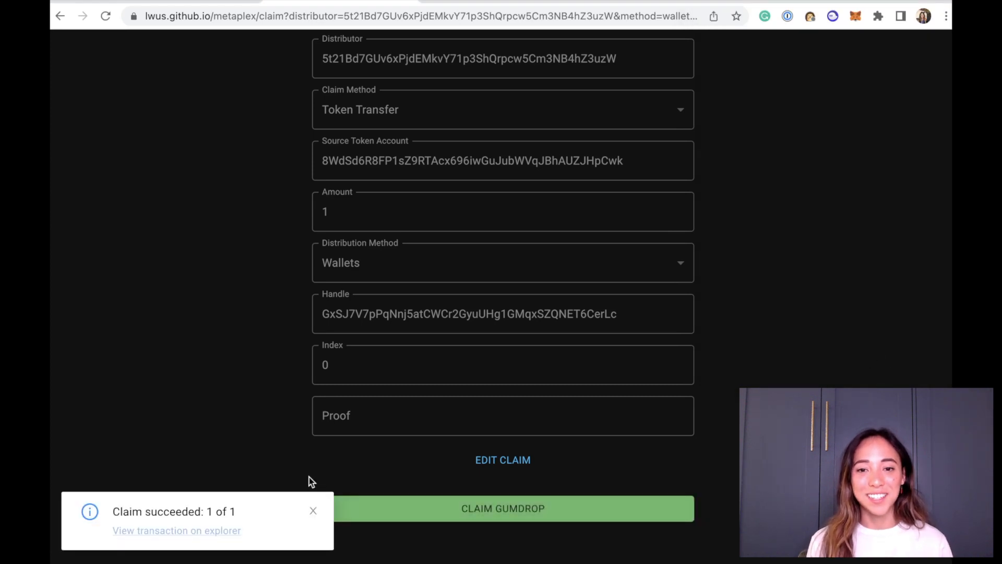
mouse_move(644, 431)
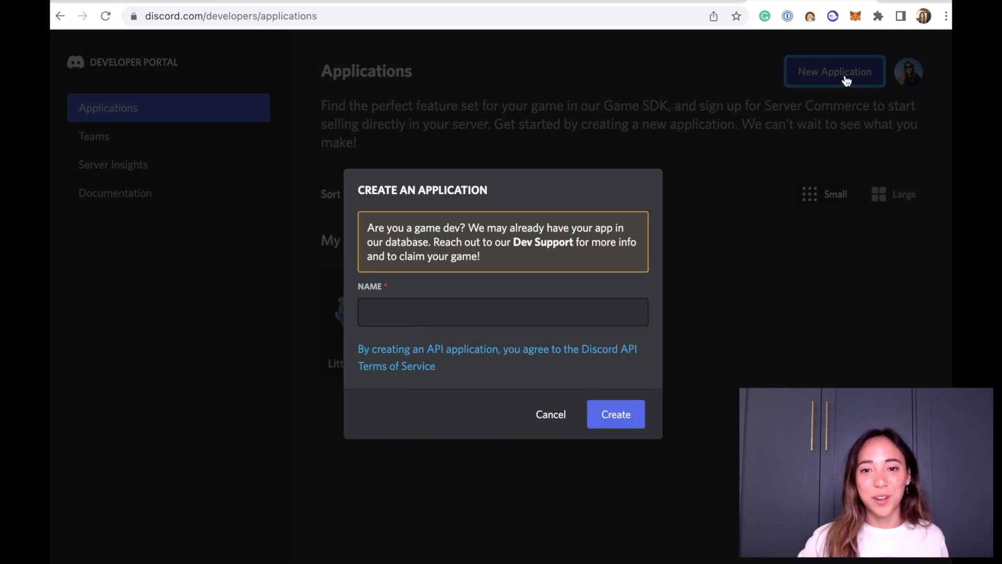
Create a new Discord application named 'CCC WL'
click(502, 312)
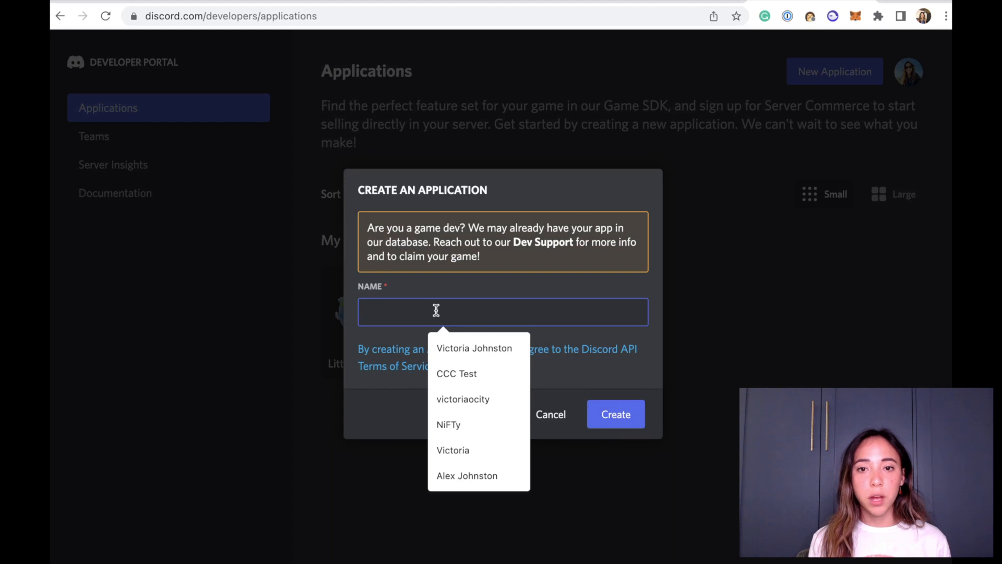
text(CCC WL)
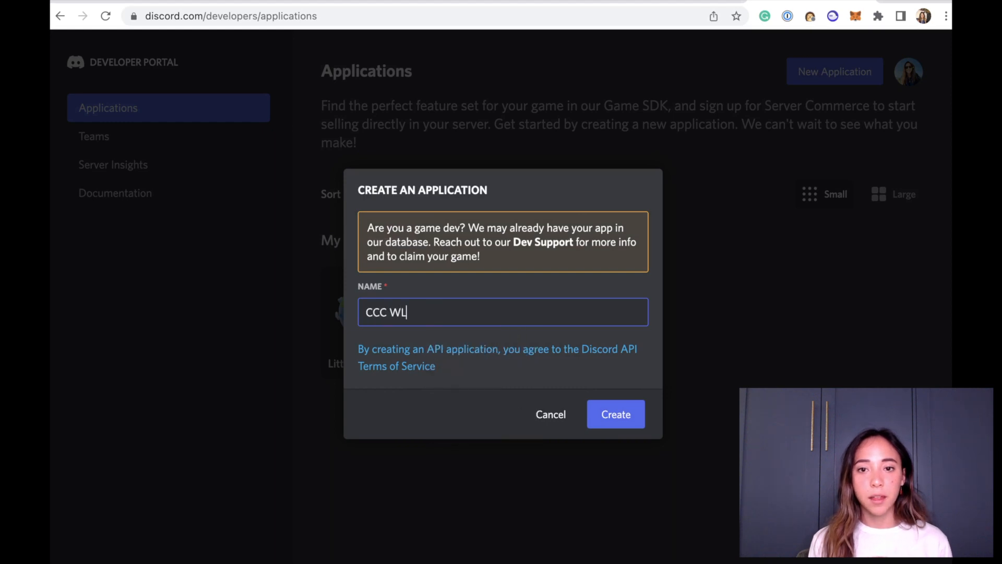
click(614, 414)
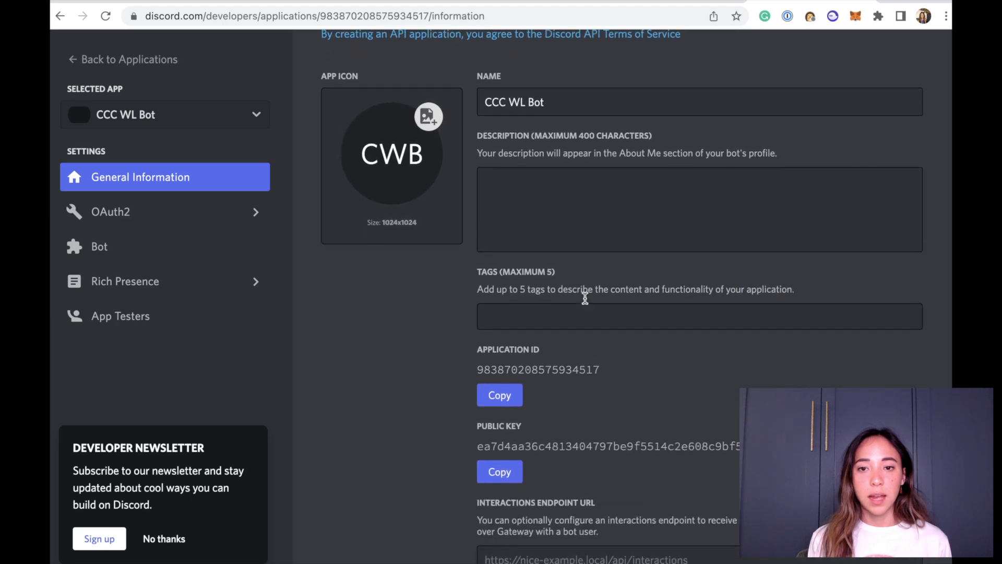
scroll(down, 3)
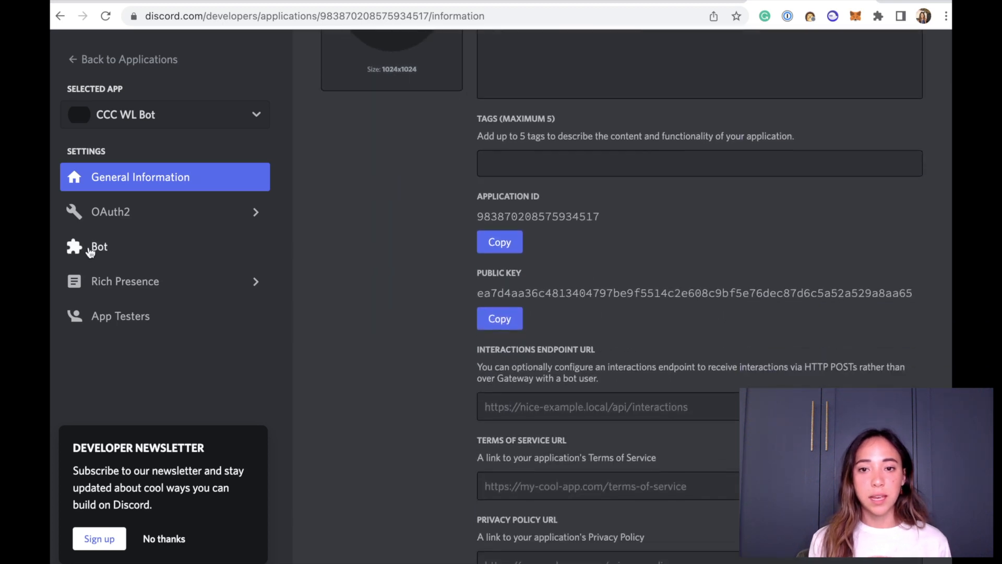
Add a bot user to the app and reset its token to get a fresh one
click(98, 245)
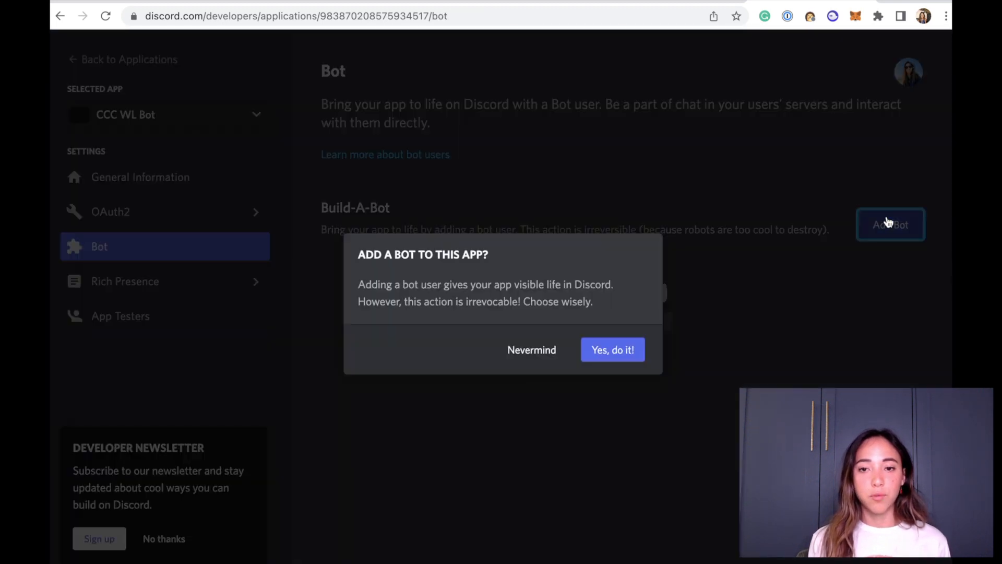
click(611, 349)
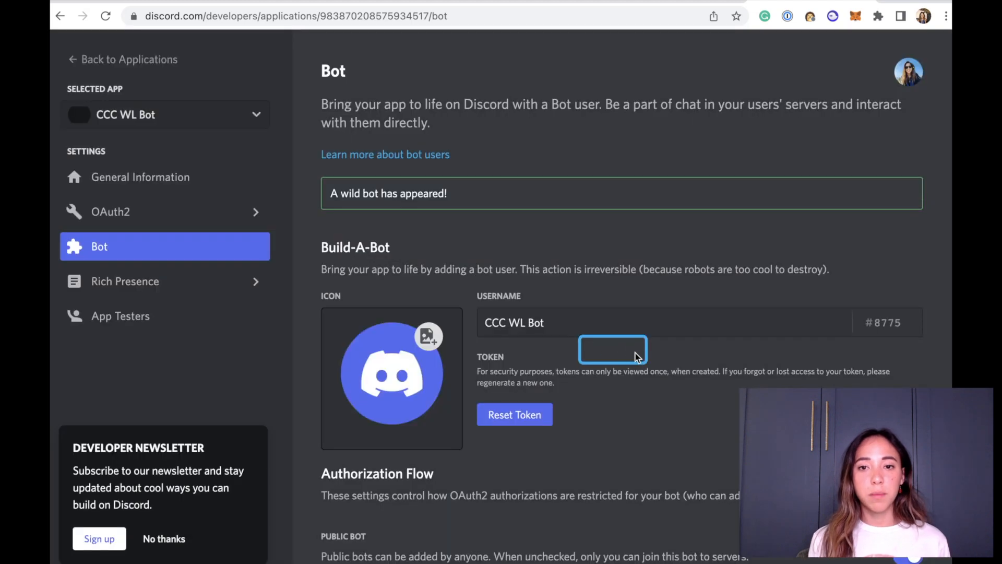
click(513, 414)
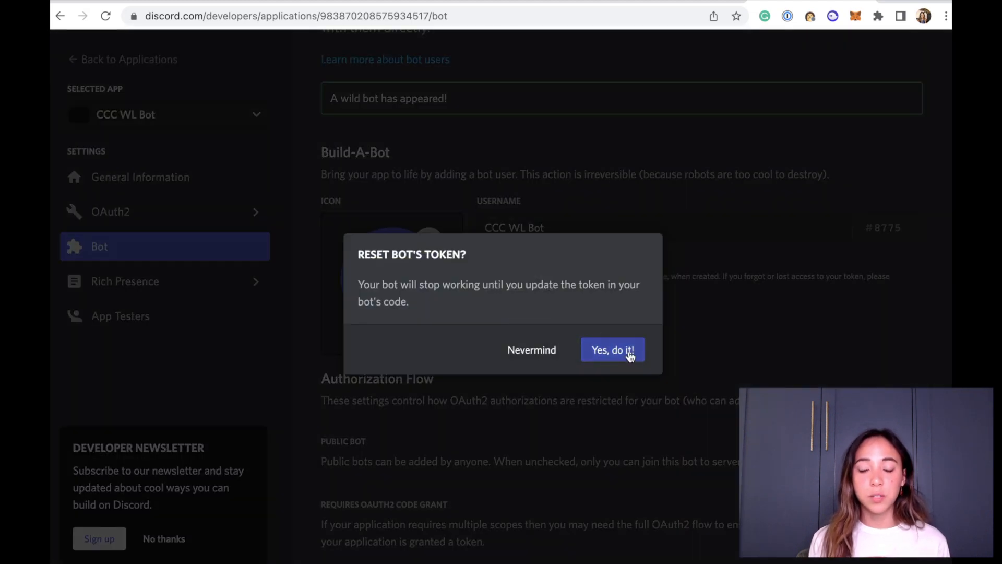
click(612, 350)
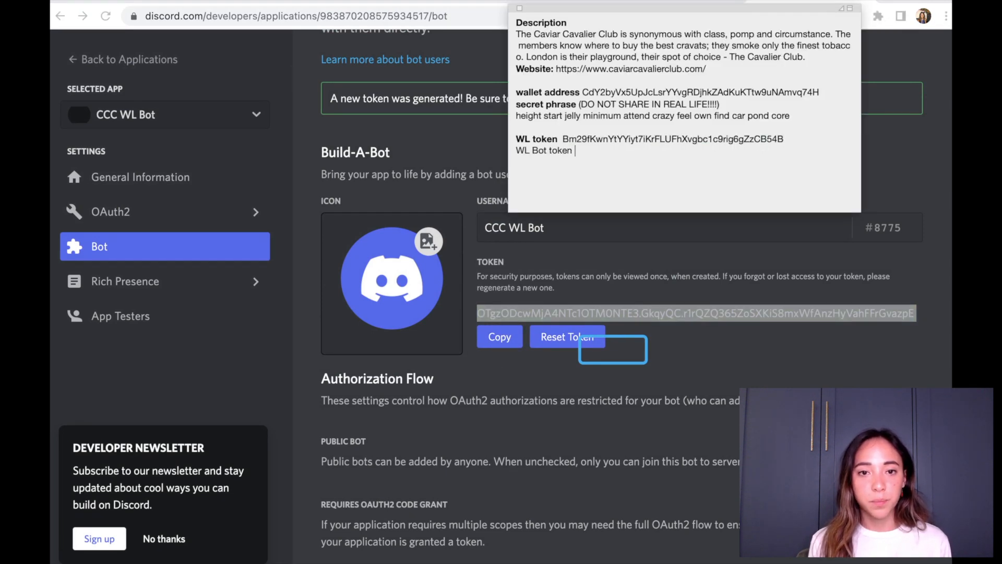
scroll(down, 3)
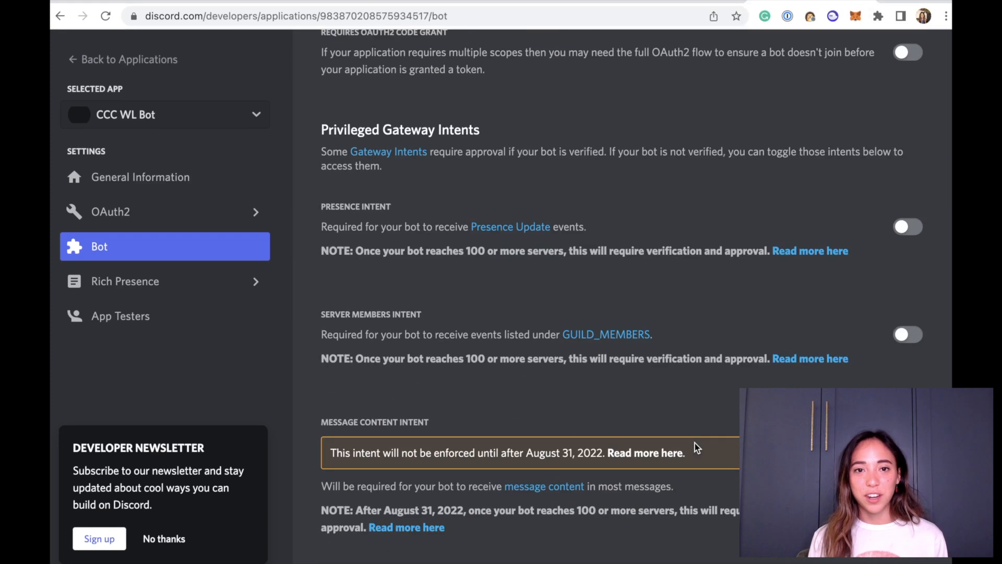
scroll(down, 3)
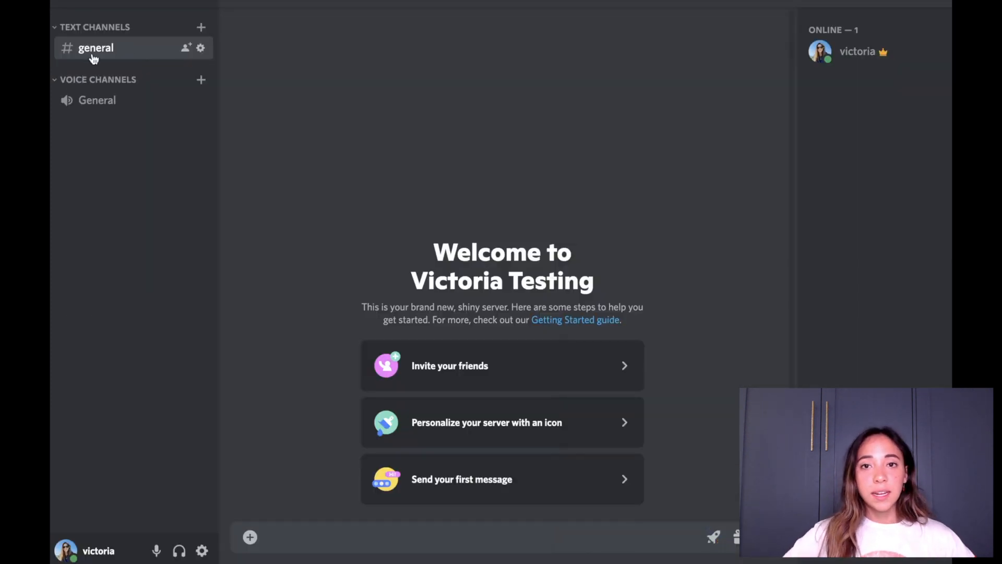
Authorize CCC WL Bot into the test server and pass the hCaptcha check
click(128, 6)
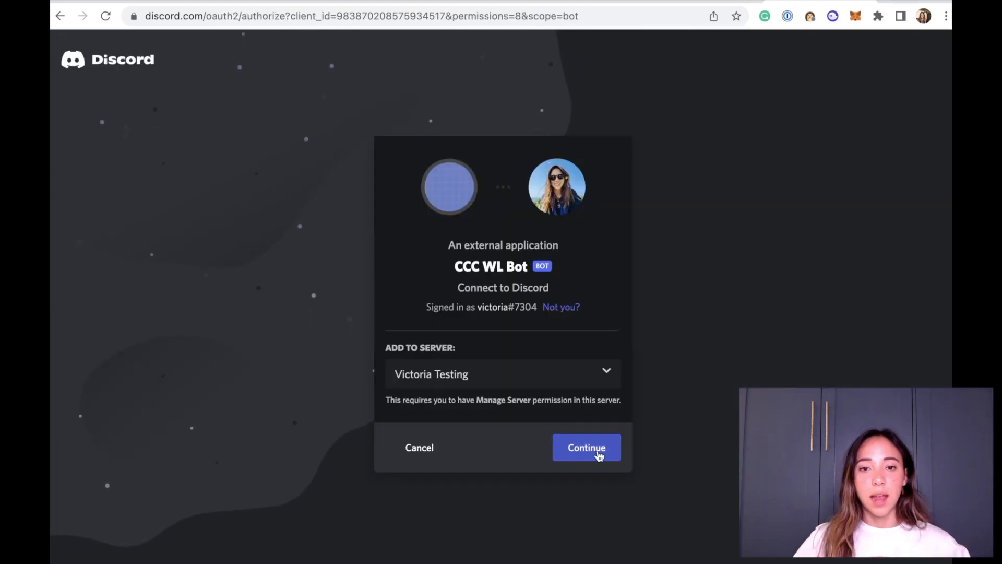
click(585, 447)
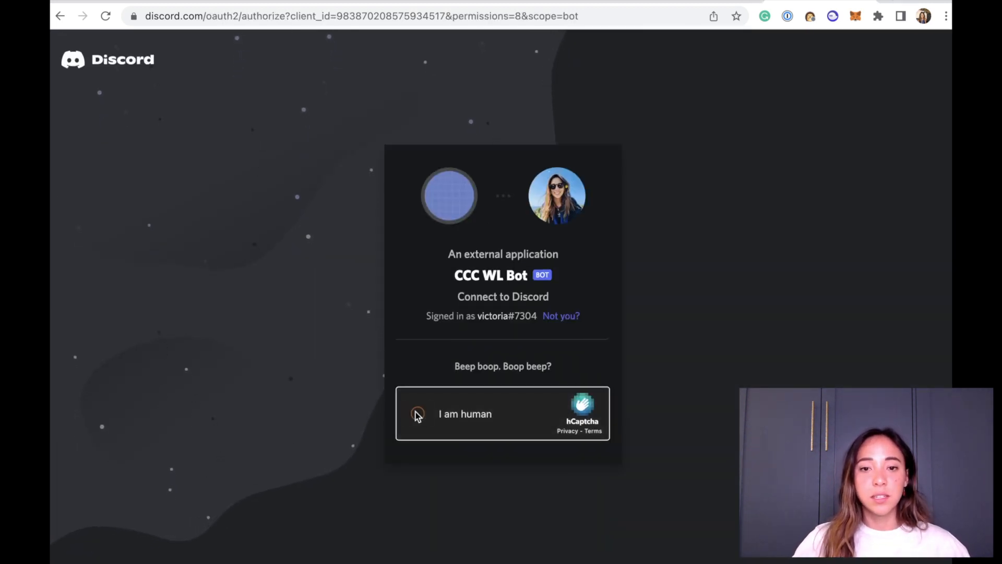
click(417, 413)
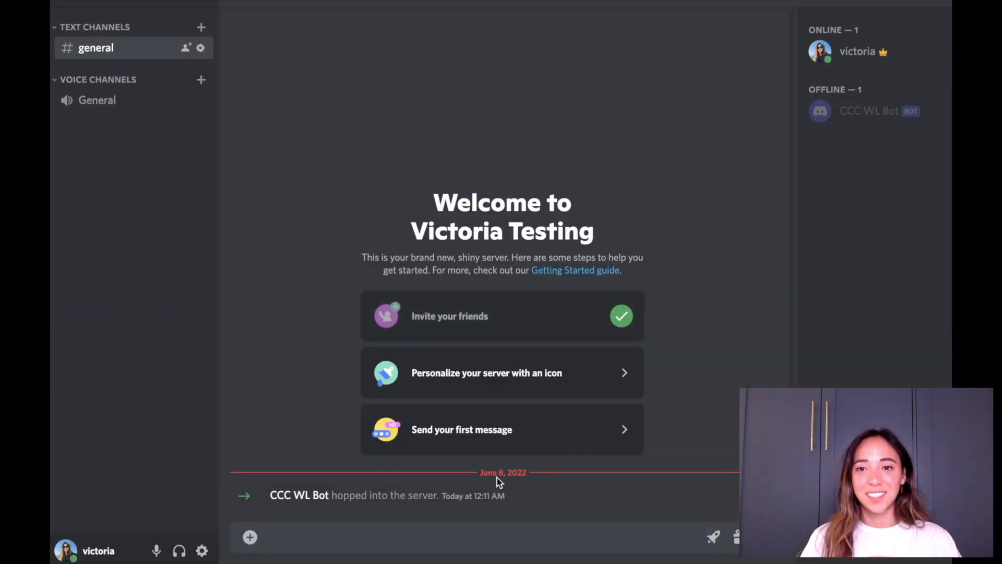
right_click(857, 51)
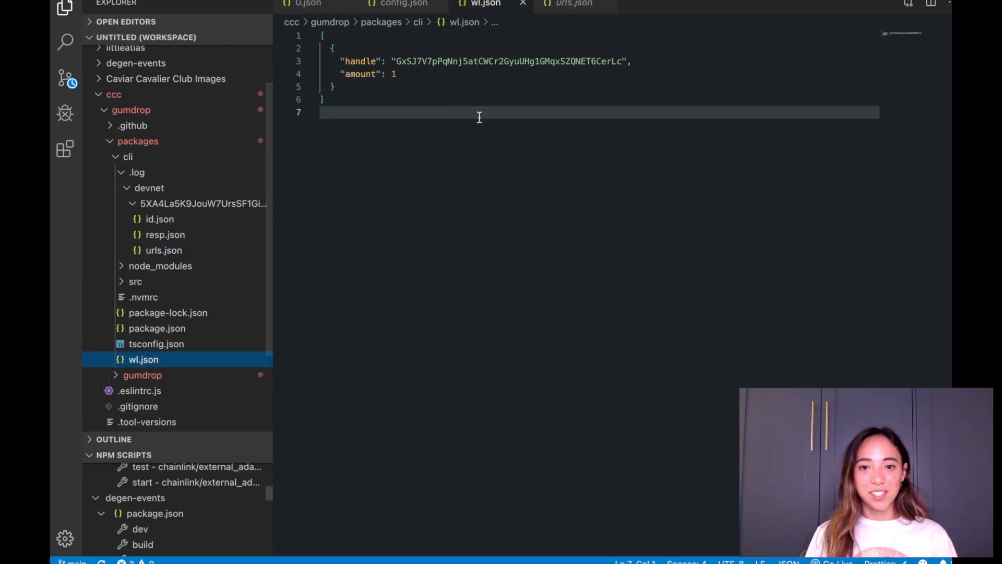
double_click(447, 61)
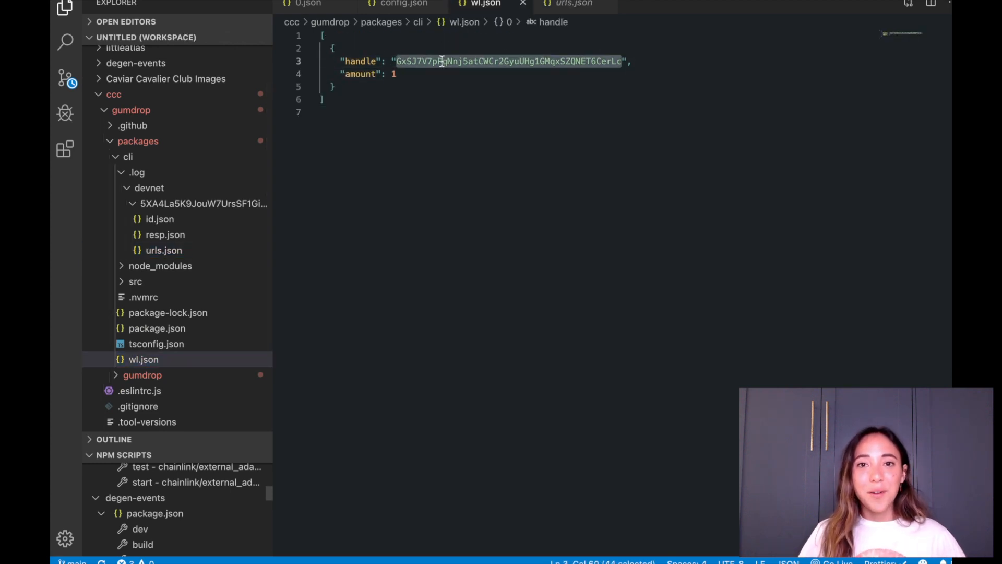
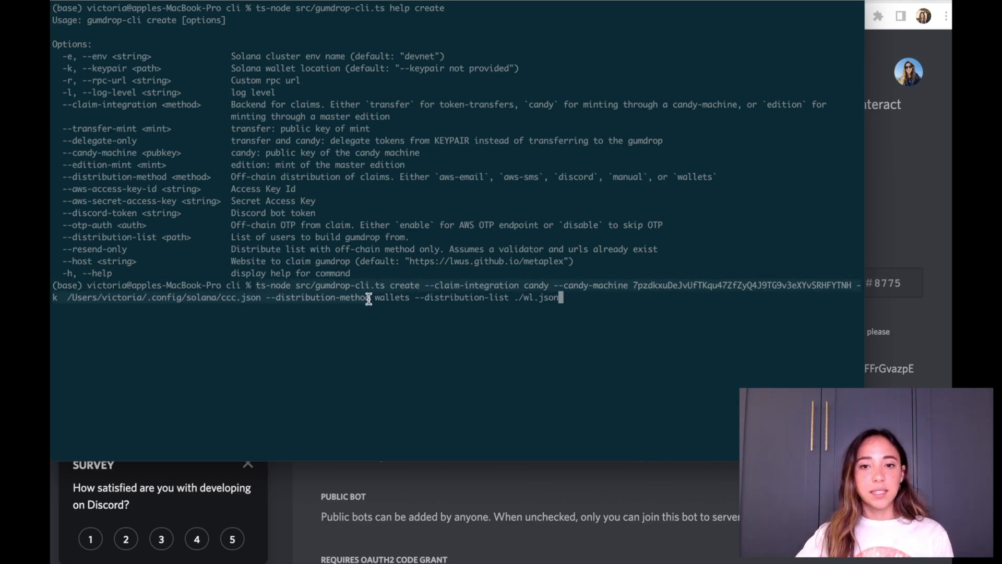
mouse_move(503, 363)
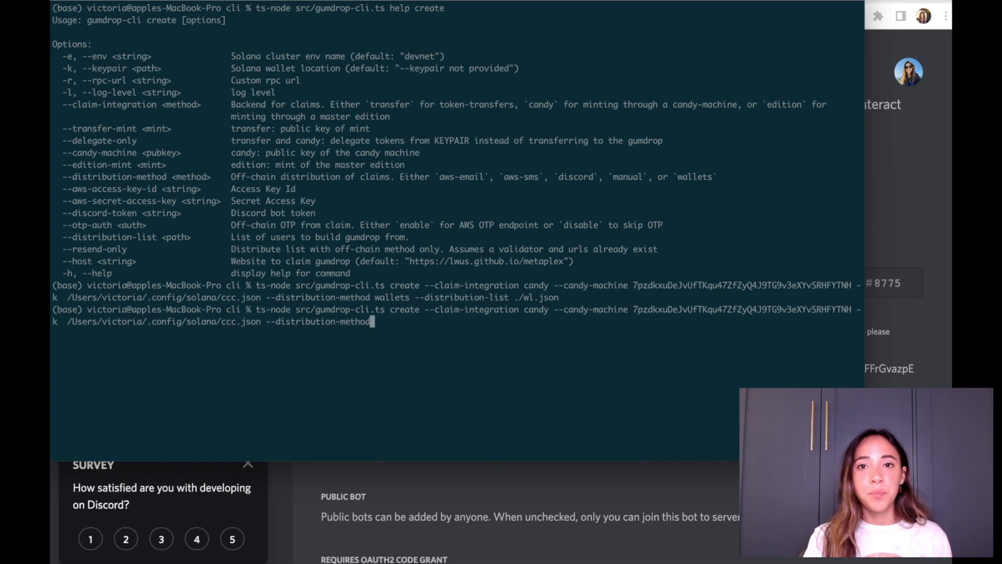
Run gumdrop create with discord distribution, ./wl.json list, bot token and OTP disabled
text(discord --distribution-list)
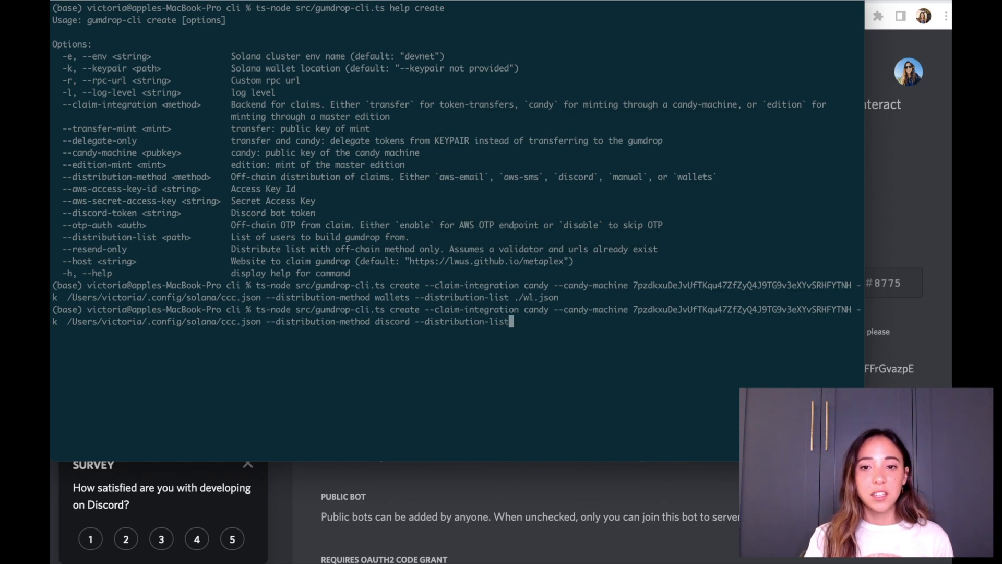
text(./wl.)
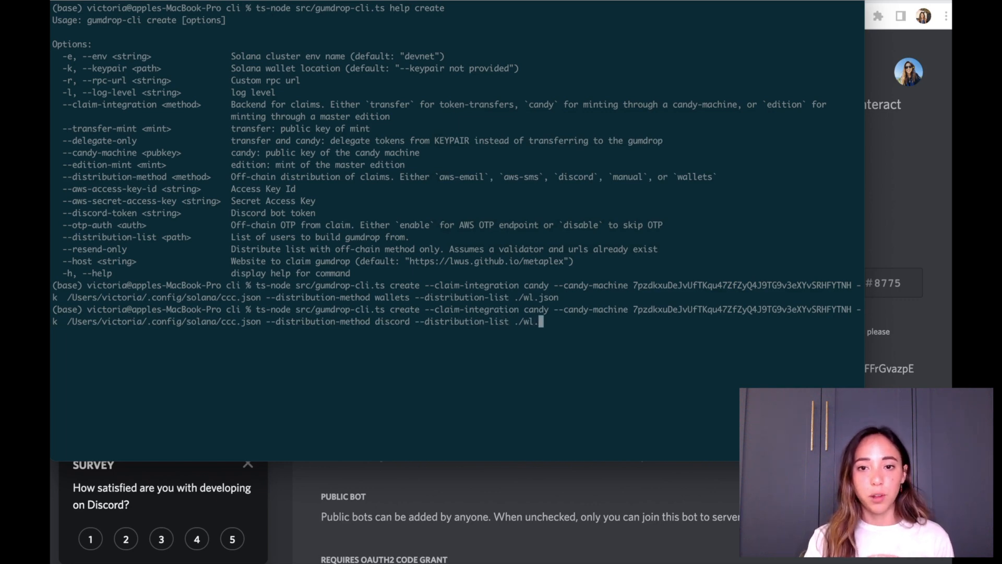
text(--)
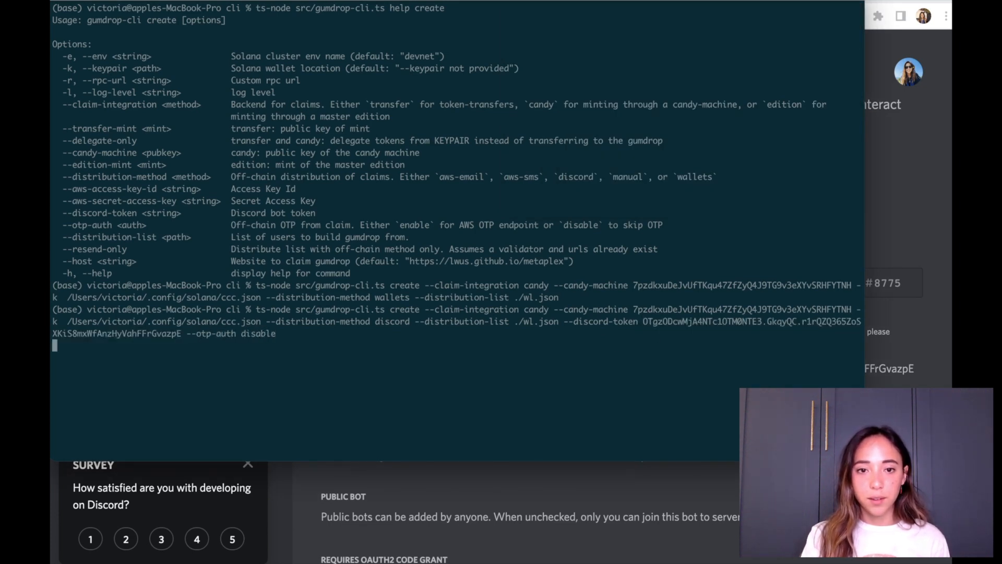
key(Return)
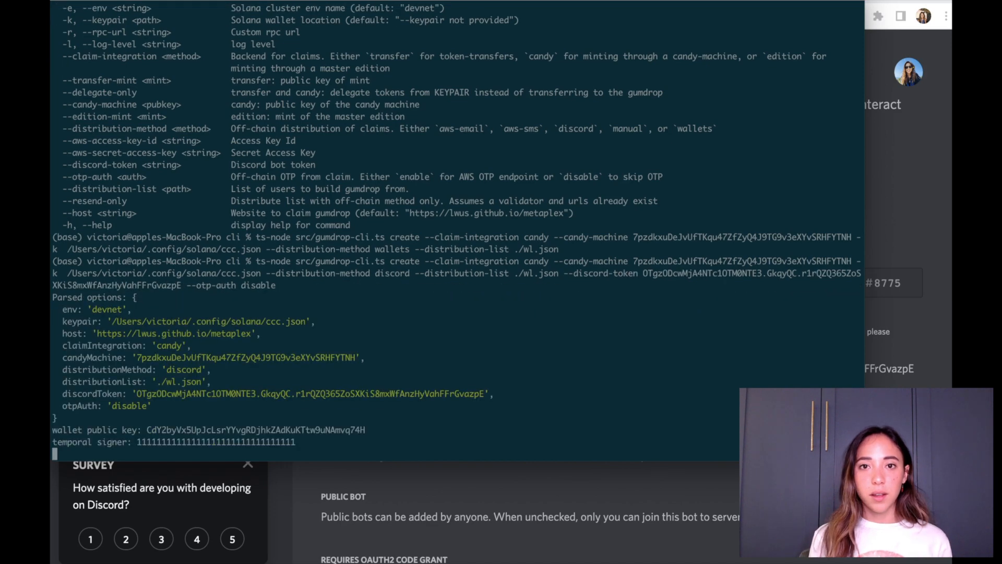
scroll(down, 3)
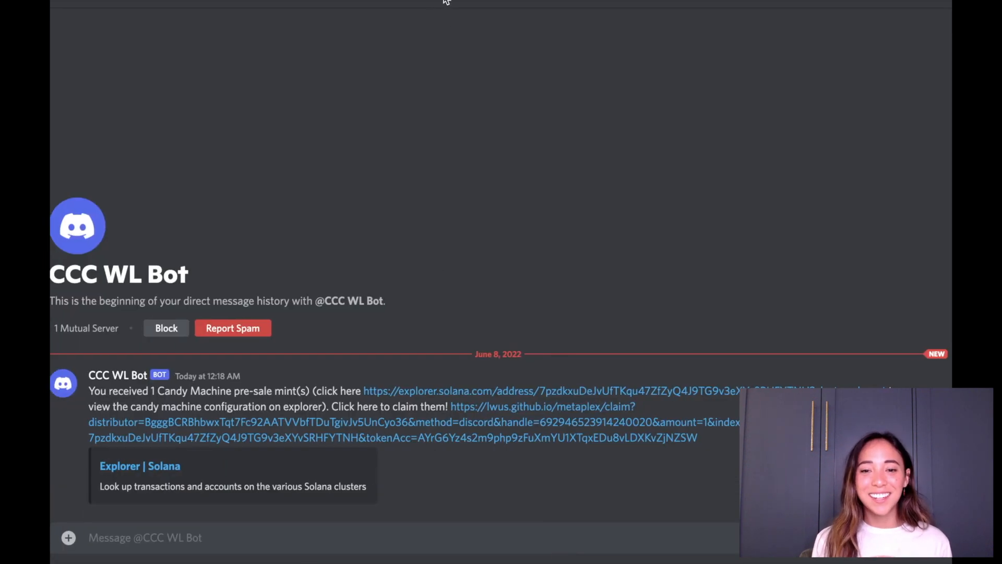
mouse_move(425, 403)
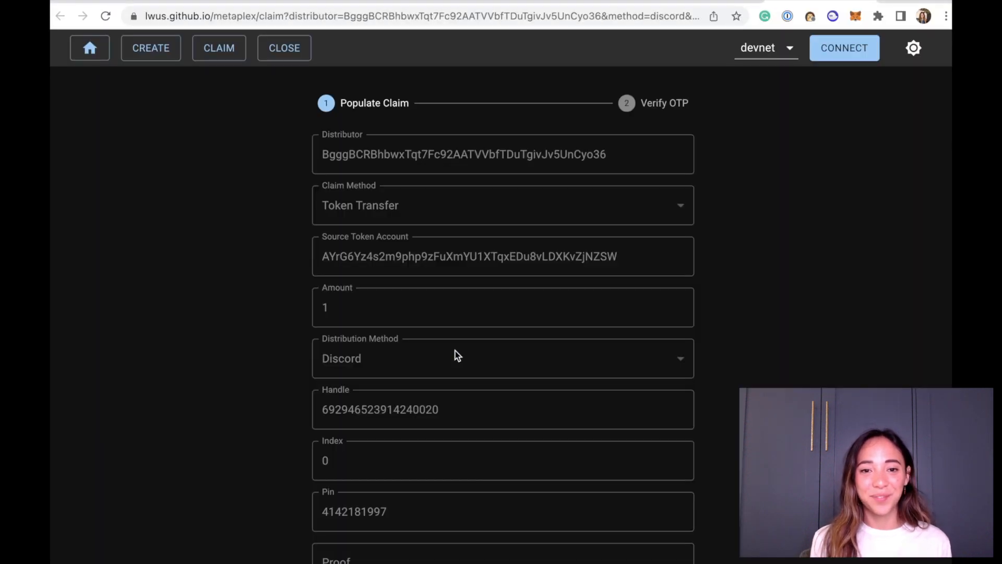
Claim the Discord whitelist gumdrop and approve the transaction in the wallet
scroll(down, 3)
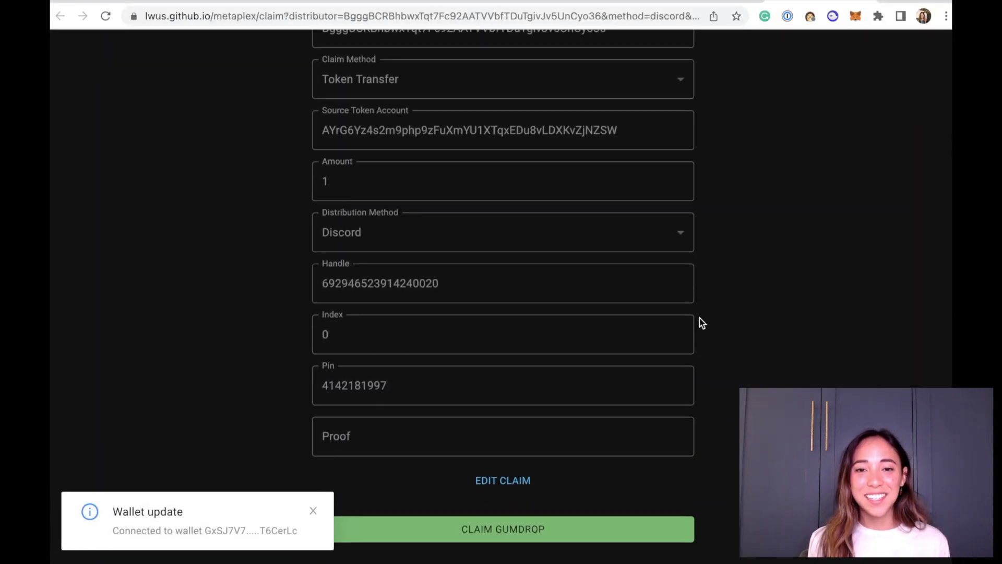
scroll(up, 3)
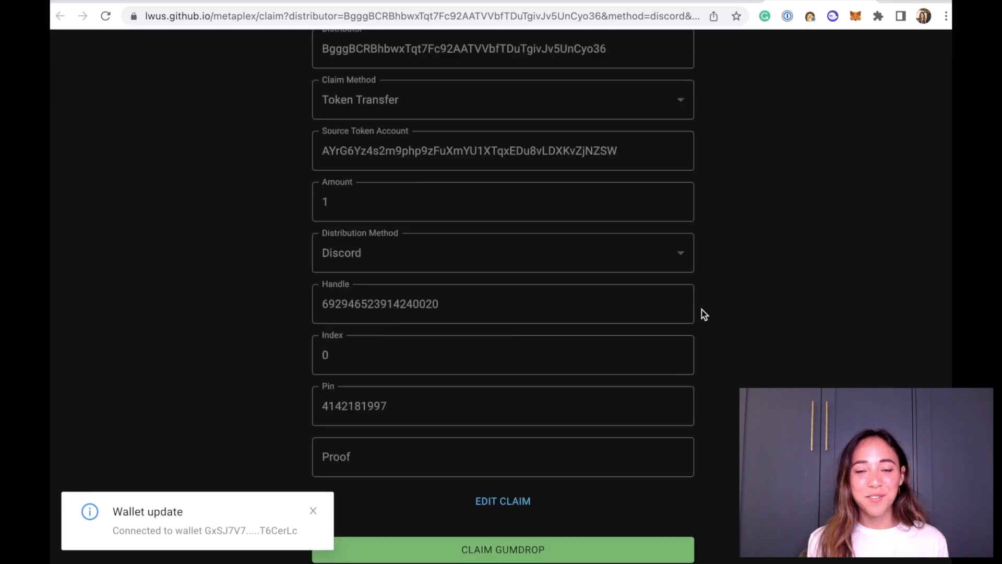
click(503, 549)
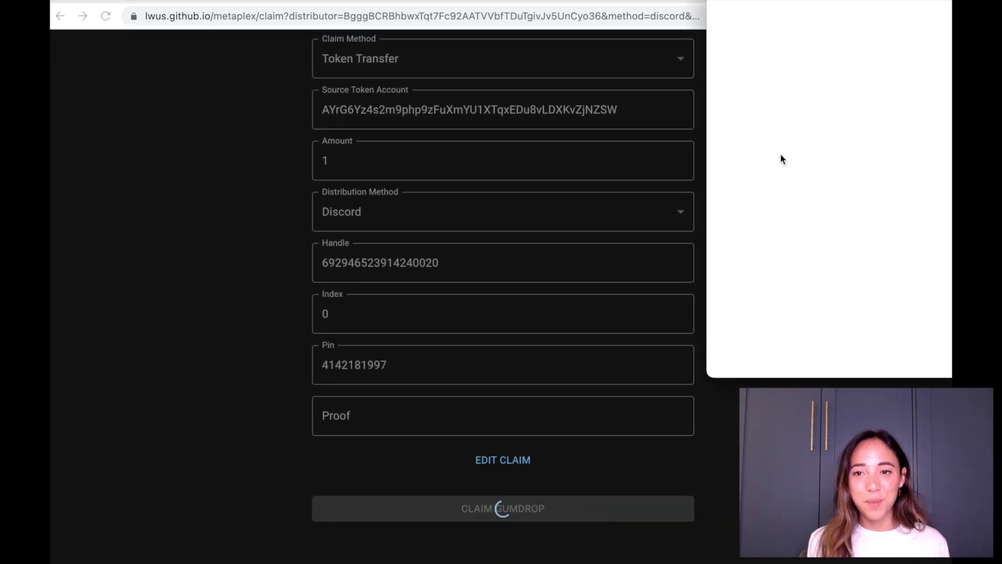
click(502, 508)
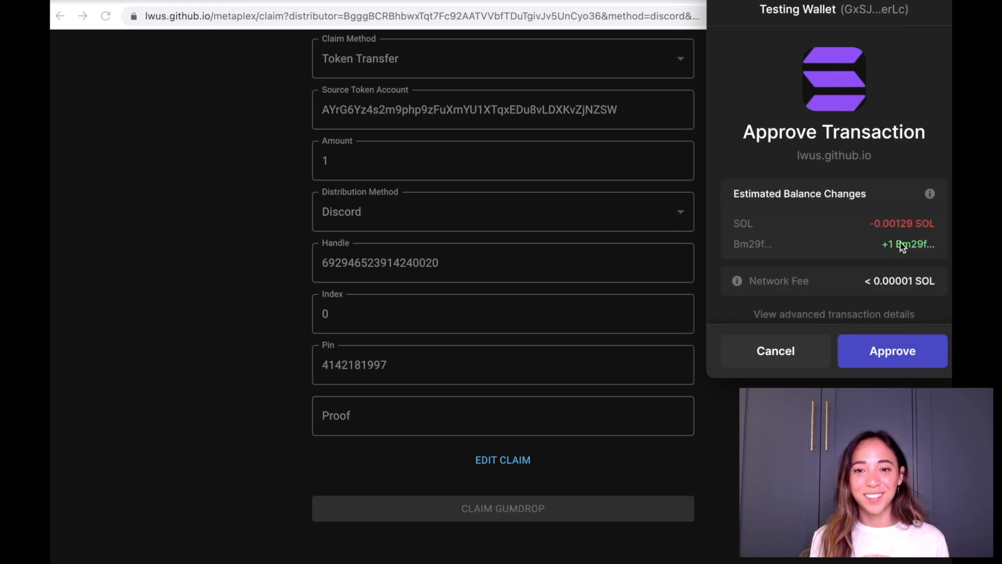
click(891, 351)
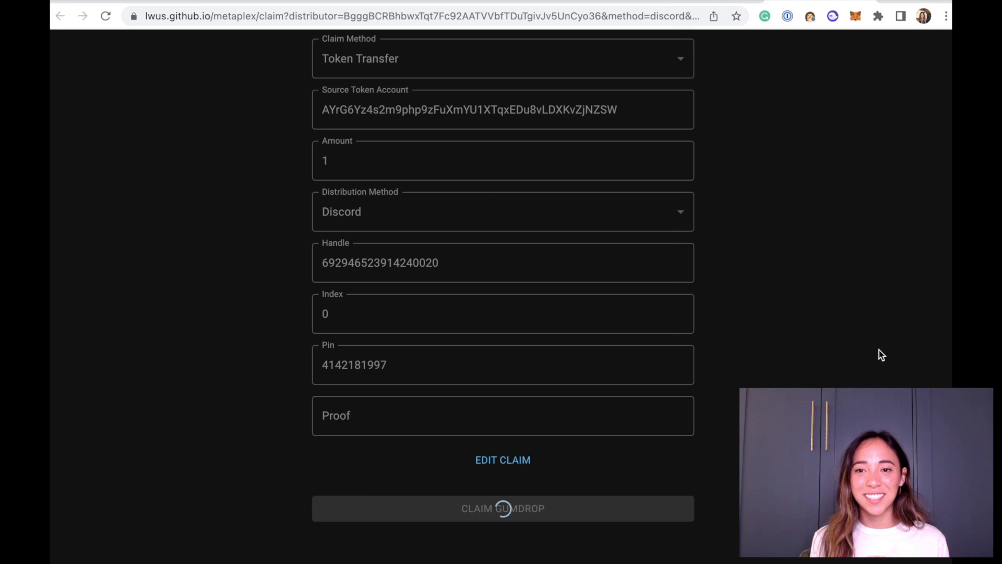
click(502, 508)
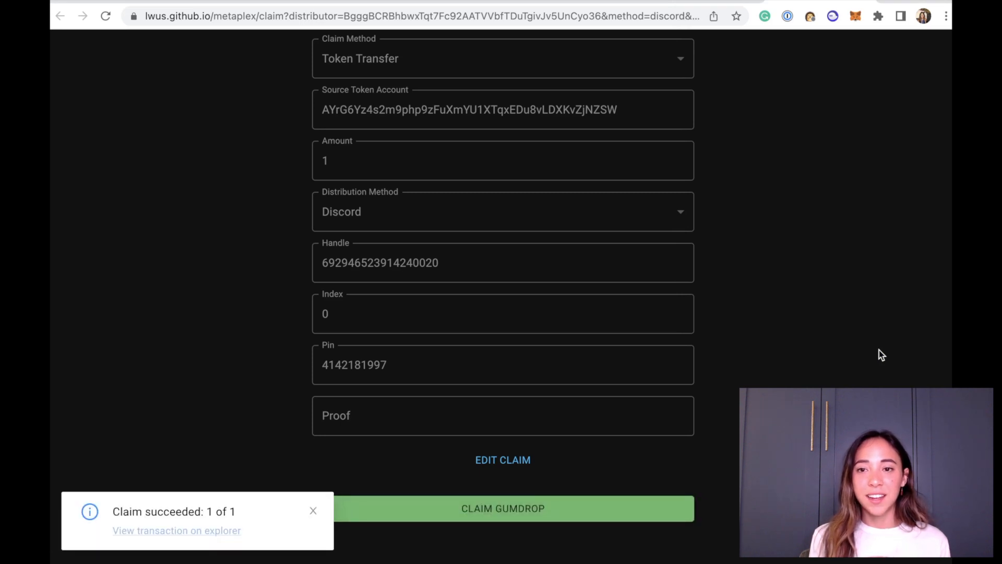